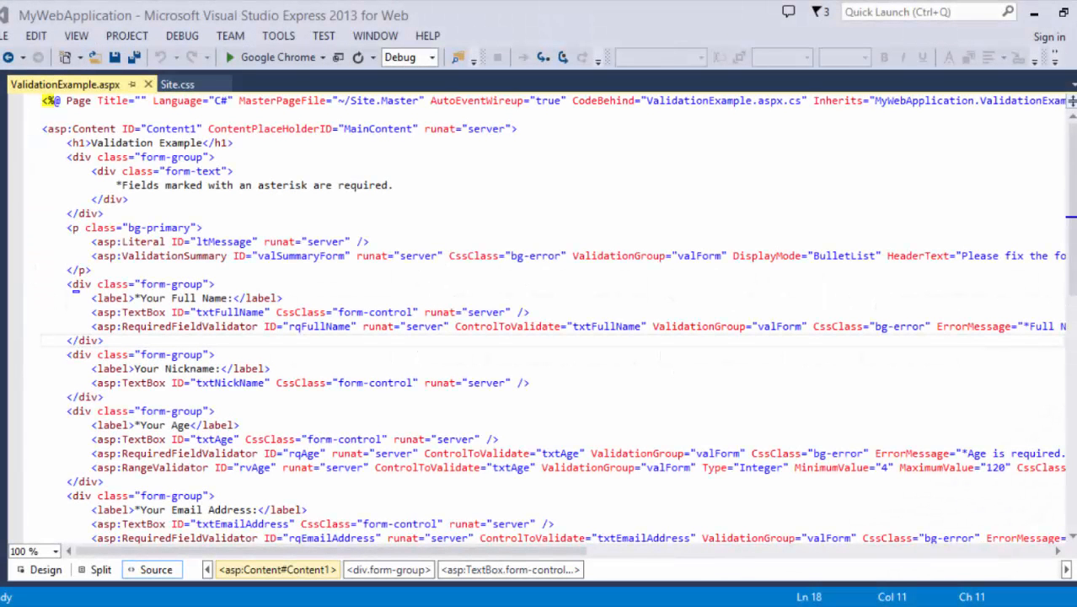
{"action": "mouse_move", "coordinate": [911, 285]}
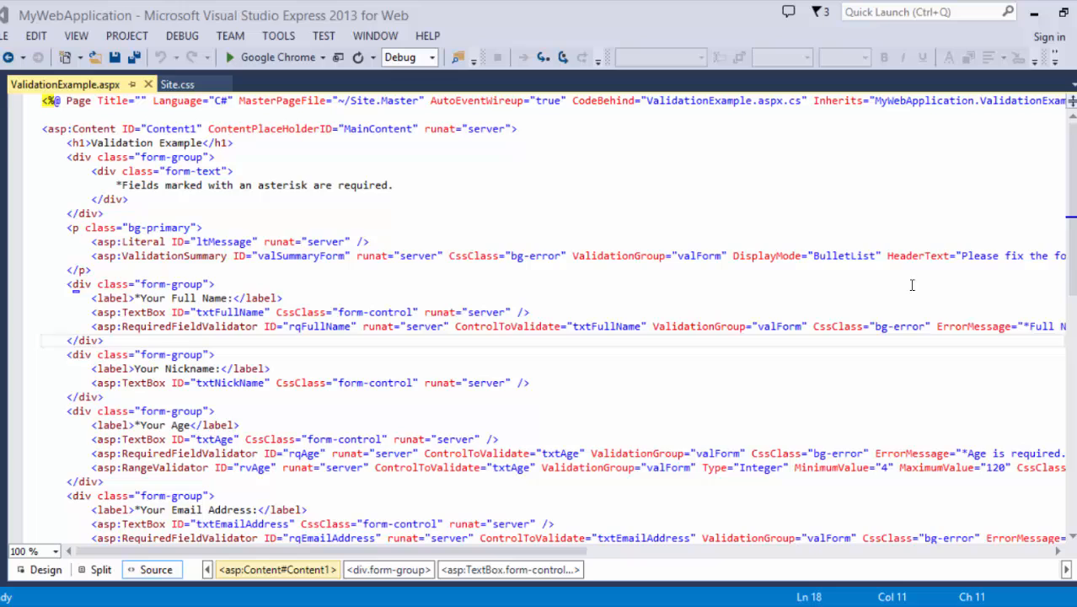
{"action": "mouse_move", "coordinate": [432, 219]}
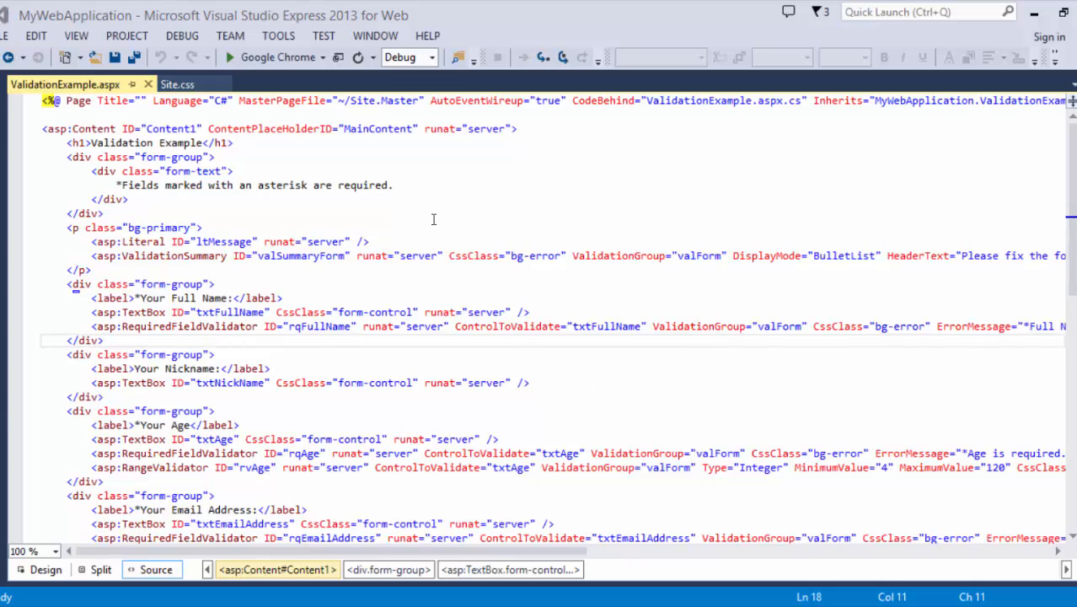
Scroll down through the ValidationExample page markup to reach the validator controls
{"action": "left_click", "coordinate": [283, 297]}
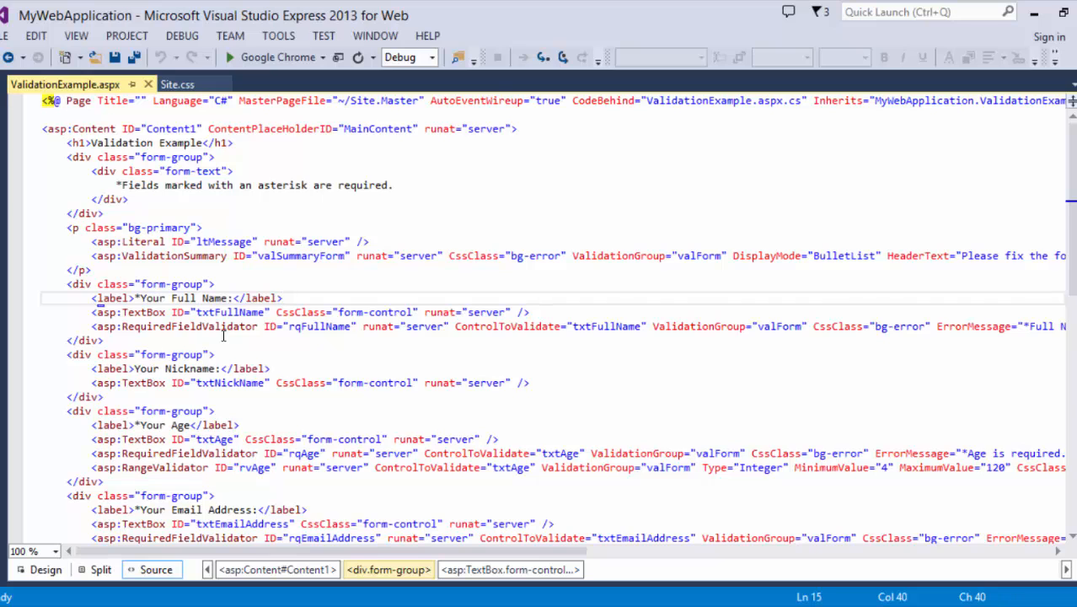
{"action": "left_click", "coordinate": [25, 551]}
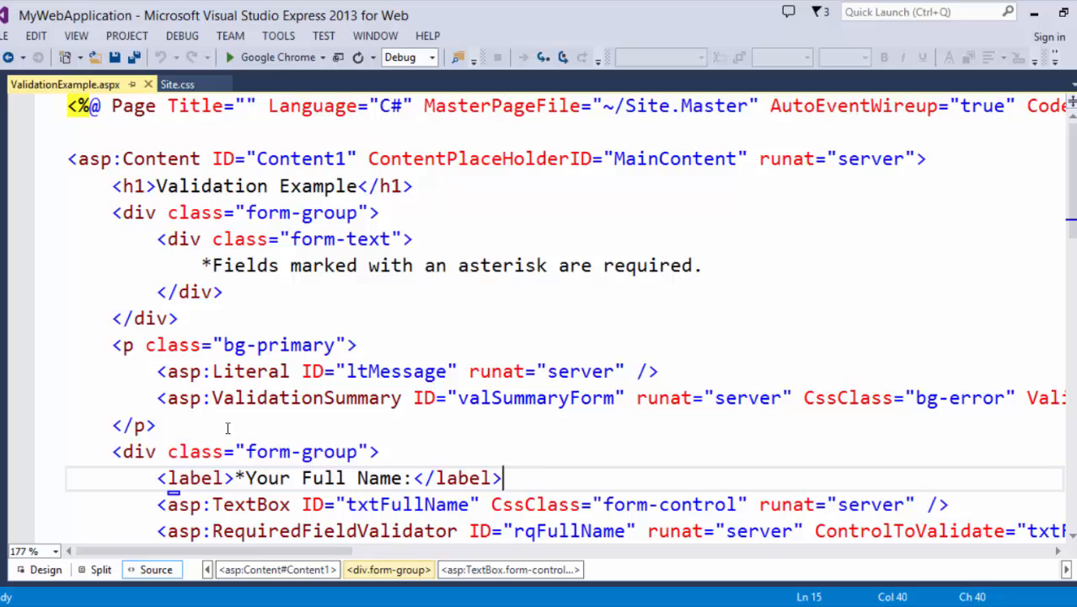
{"action": "scroll", "scroll_direction": "down", "scroll_amount": 3}
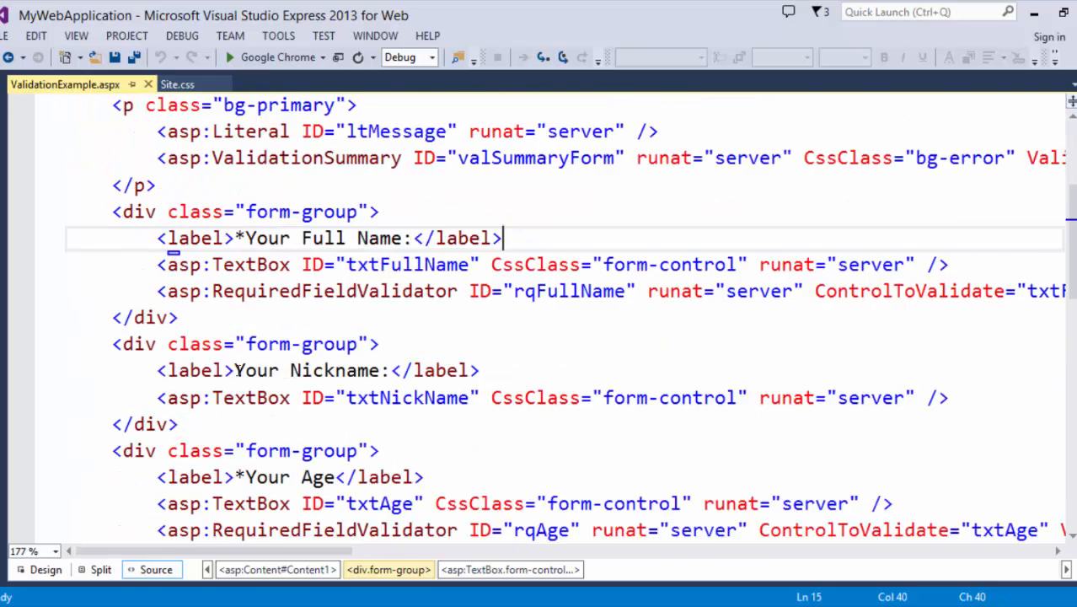
{"action": "scroll", "scroll_direction": "down", "scroll_amount": 3}
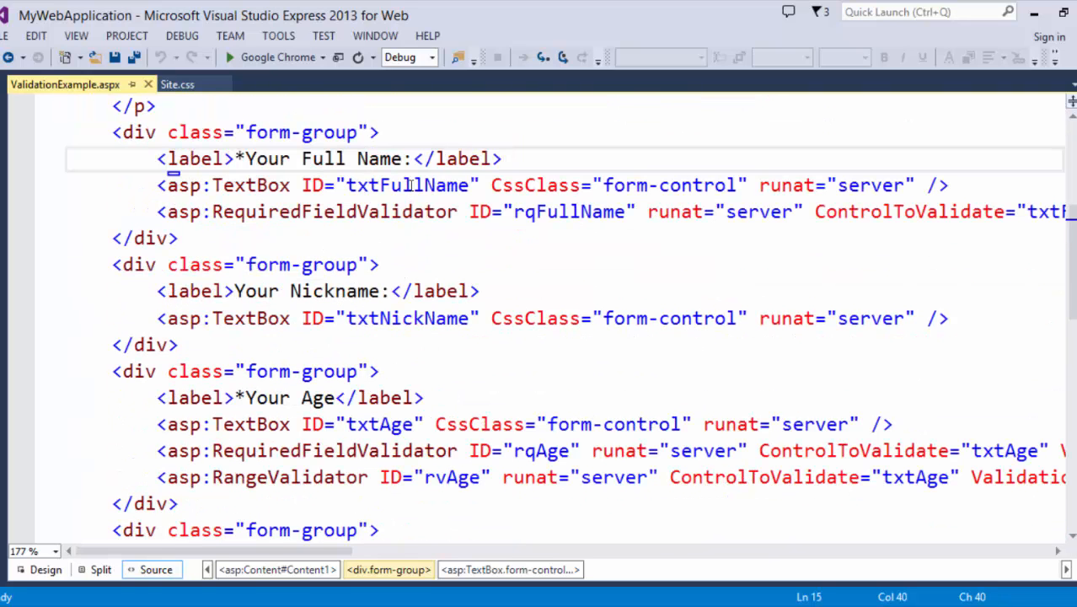
{"action": "scroll", "scroll_direction": "down", "scroll_amount": 3}
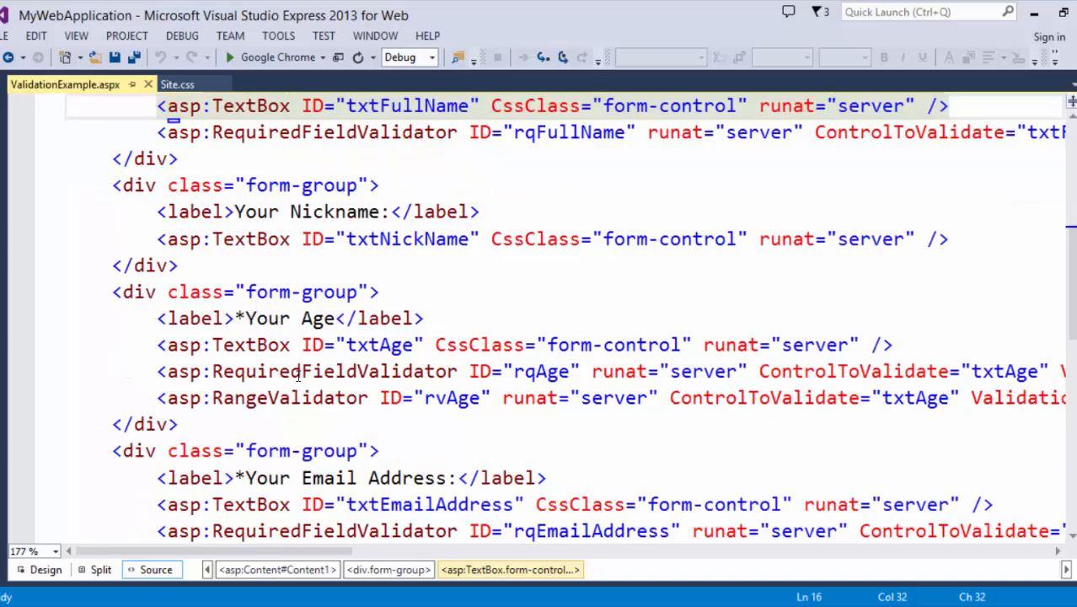
{"action": "scroll", "scroll_direction": "down", "scroll_amount": 3}
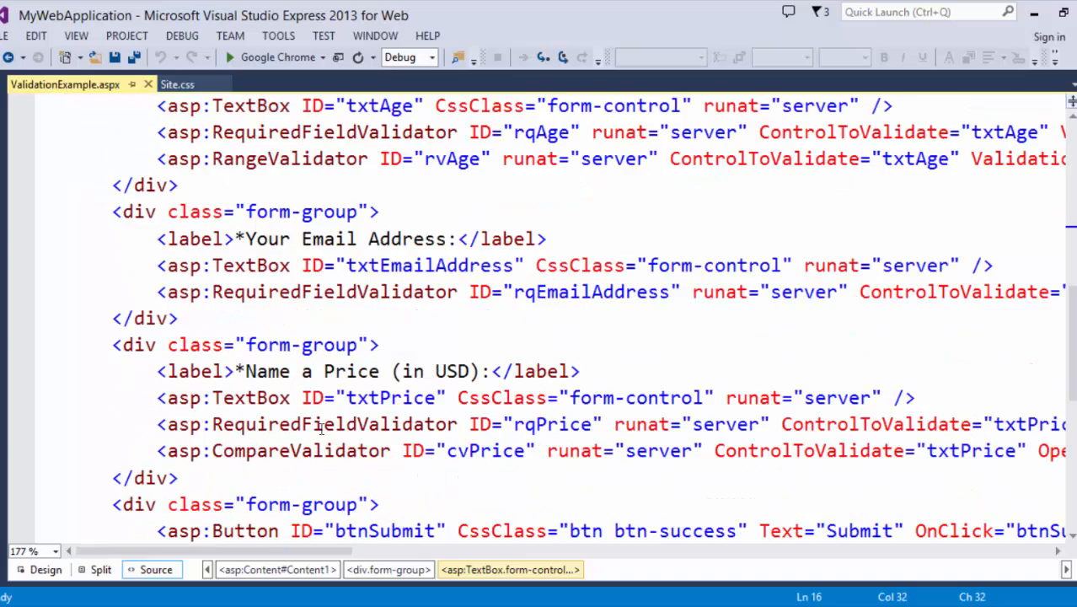
{"action": "scroll", "scroll_direction": "down", "scroll_amount": 3}
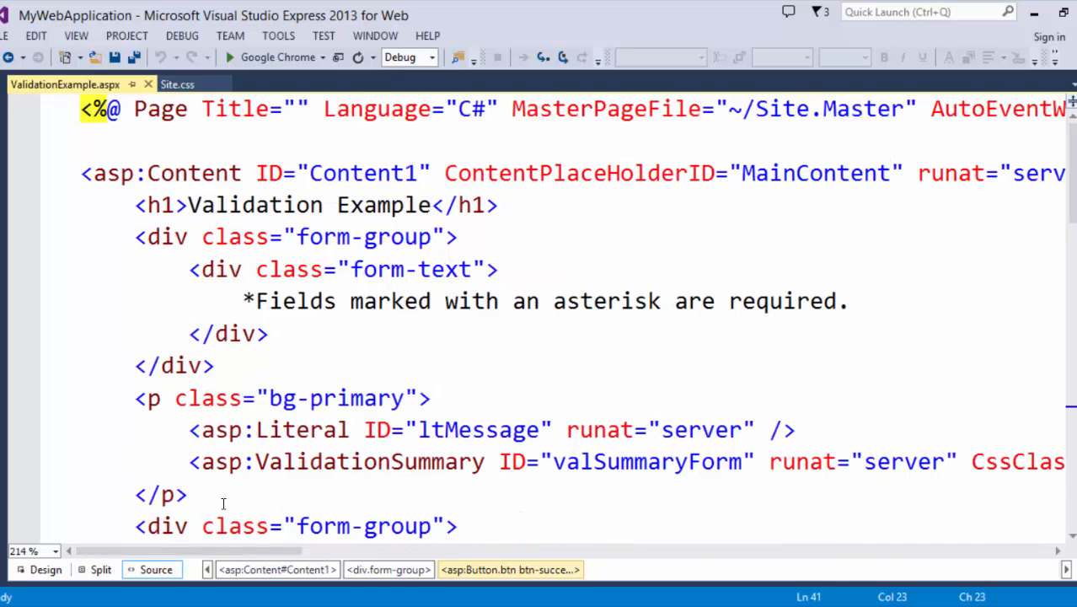
{"action": "scroll", "scroll_direction": "down", "scroll_amount": 3}
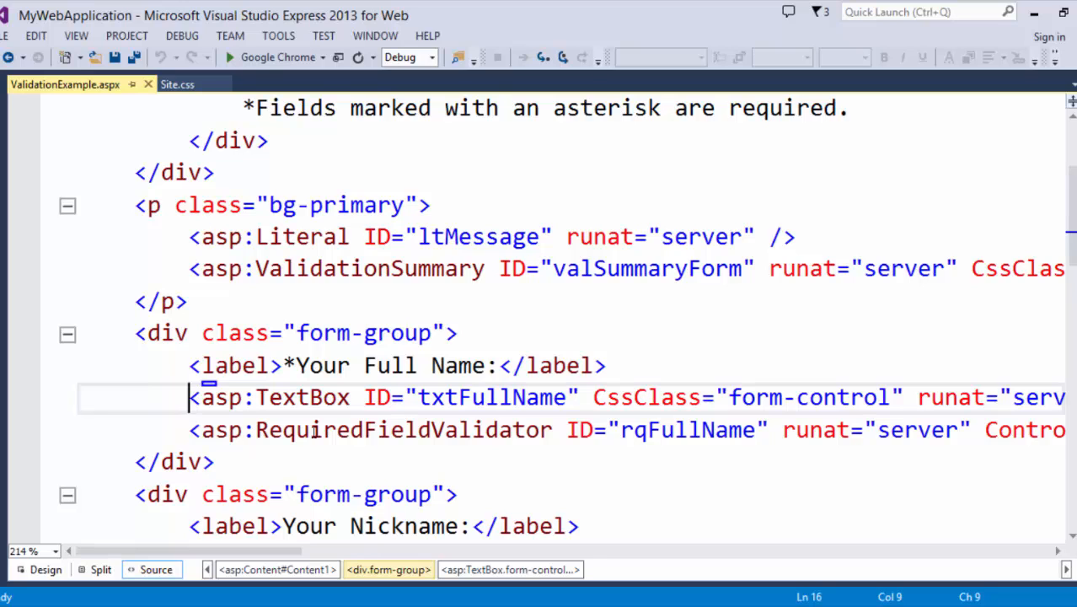
Highlight the full-name RequiredFieldValidator, its 'Full Name is required' message and Dynamic display setting
{"action": "double_click", "coordinate": [401, 429]}
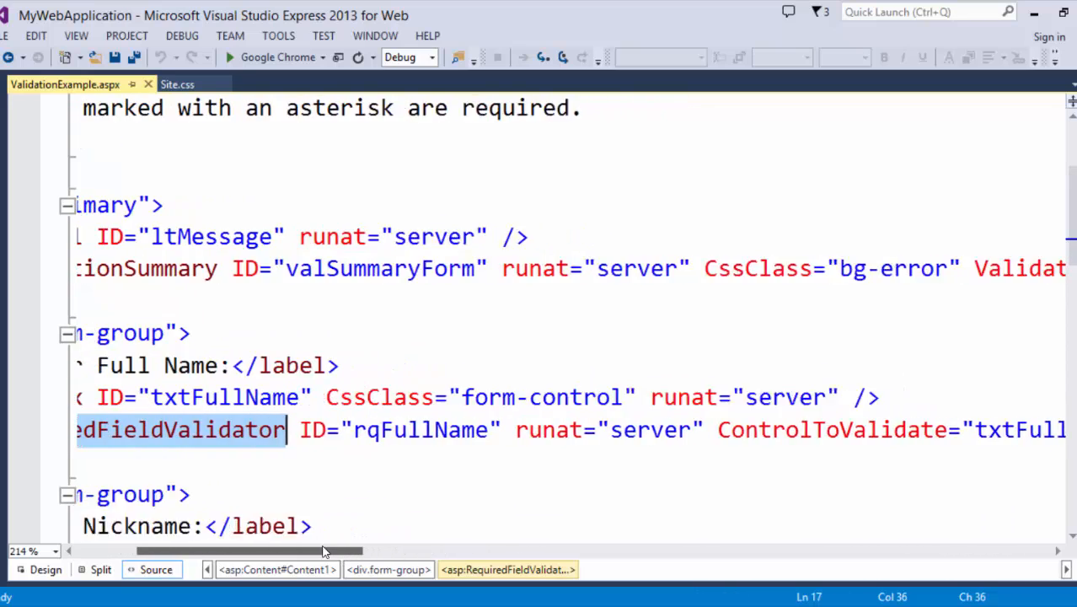
{"action": "scroll", "scroll_direction": "left", "scroll_amount": 3}
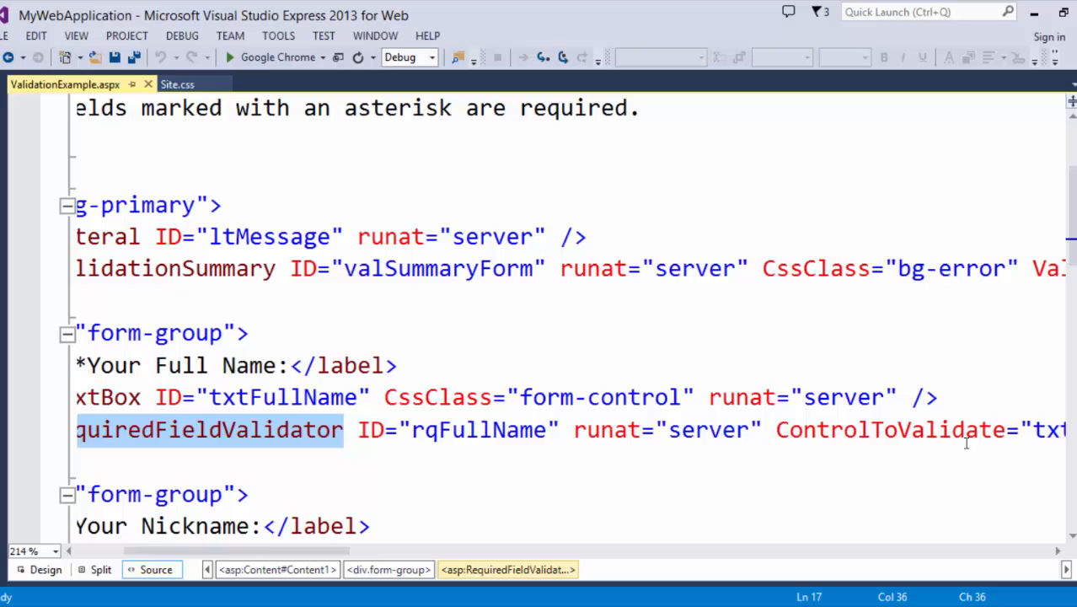
{"action": "double_click", "coordinate": [887, 430]}
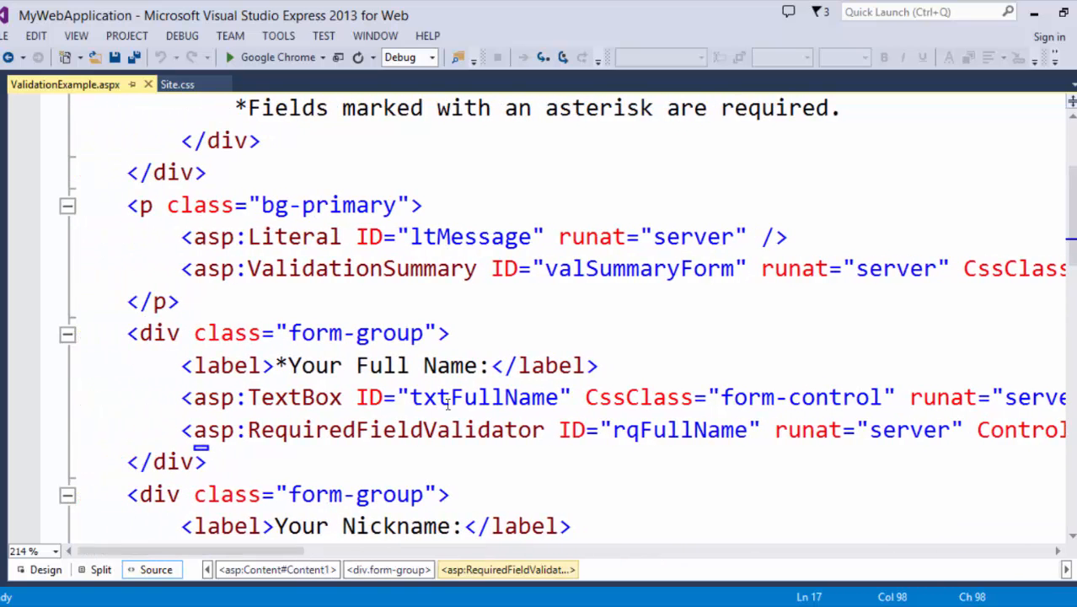
{"action": "double_click", "coordinate": [485, 397]}
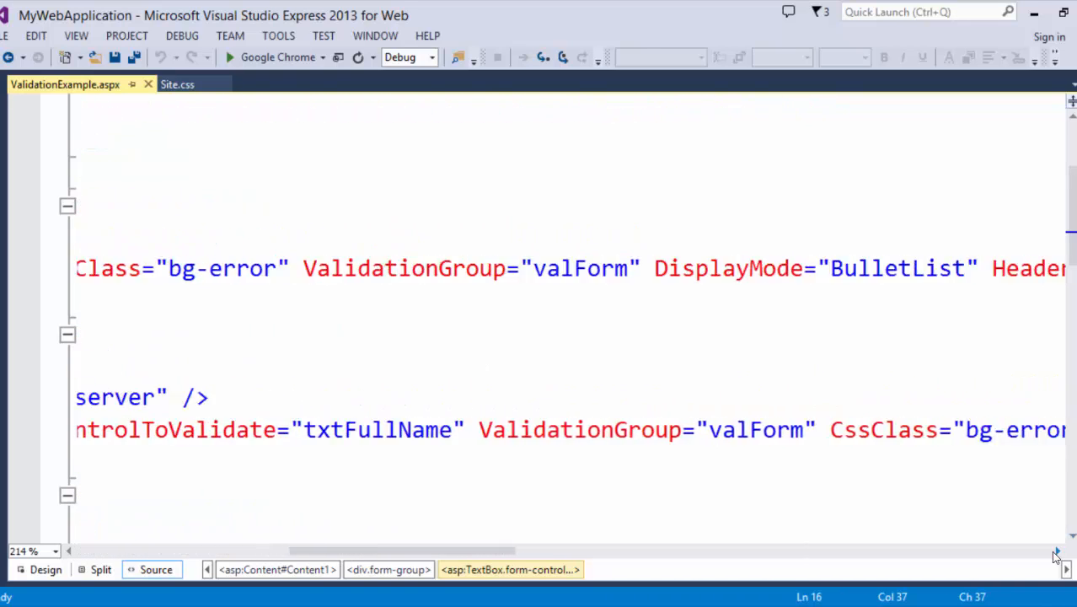
{"action": "scroll", "scroll_direction": "right", "scroll_amount": 3}
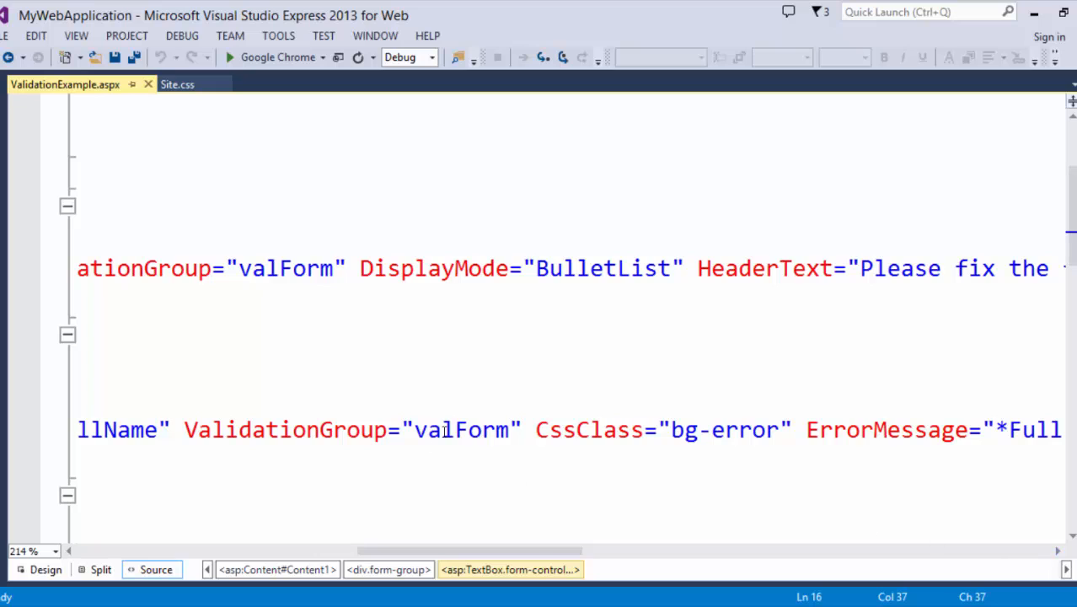
{"action": "double_click", "coordinate": [461, 430]}
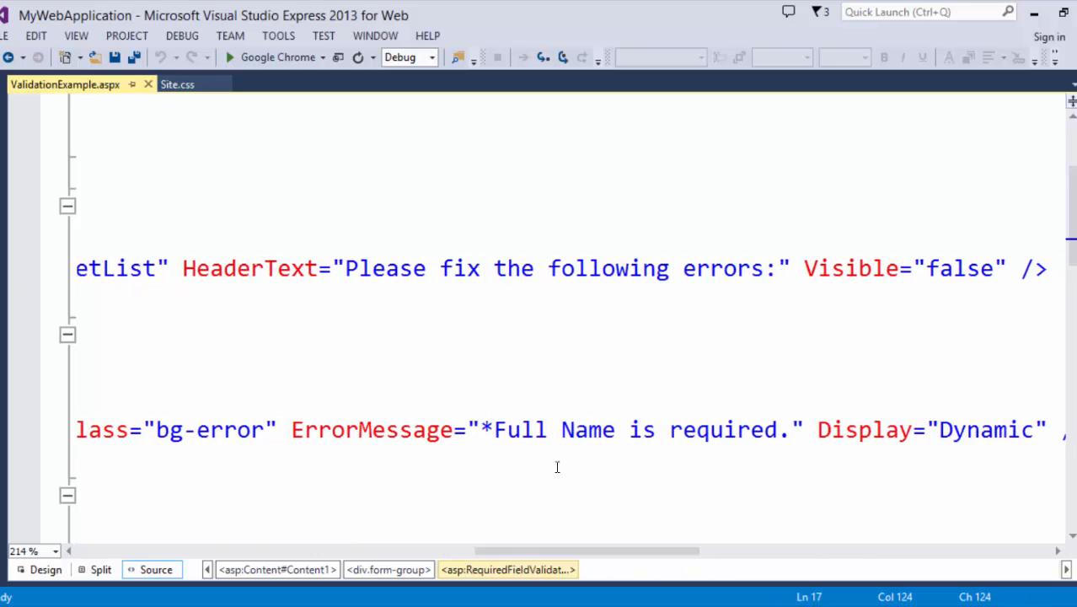
{"action": "left_click_drag", "start_coordinate": [495, 430], "coordinate": [682, 430]}
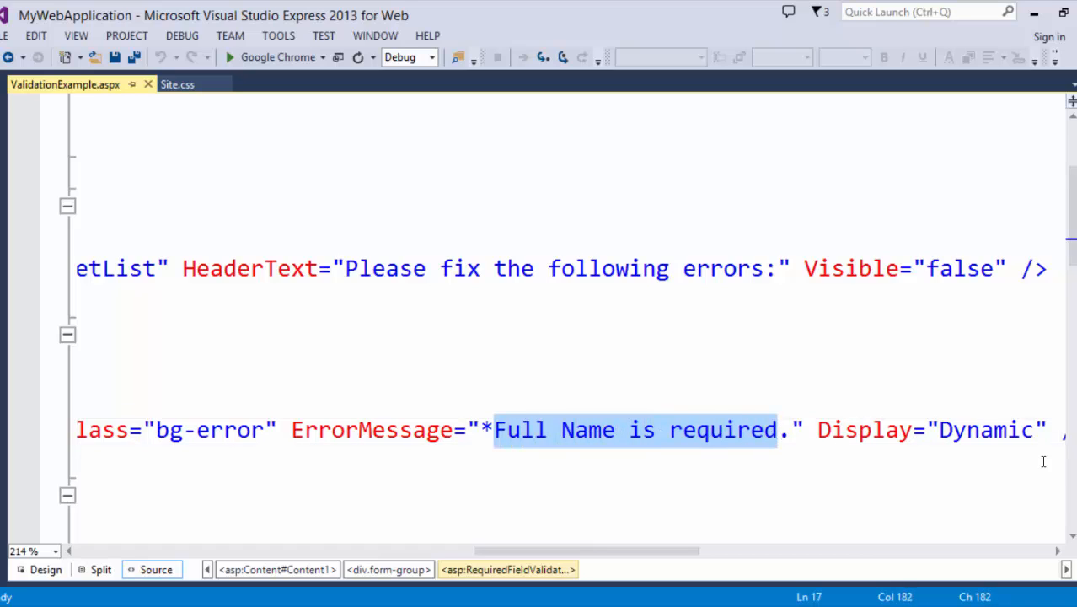
{"action": "left_click", "coordinate": [964, 430]}
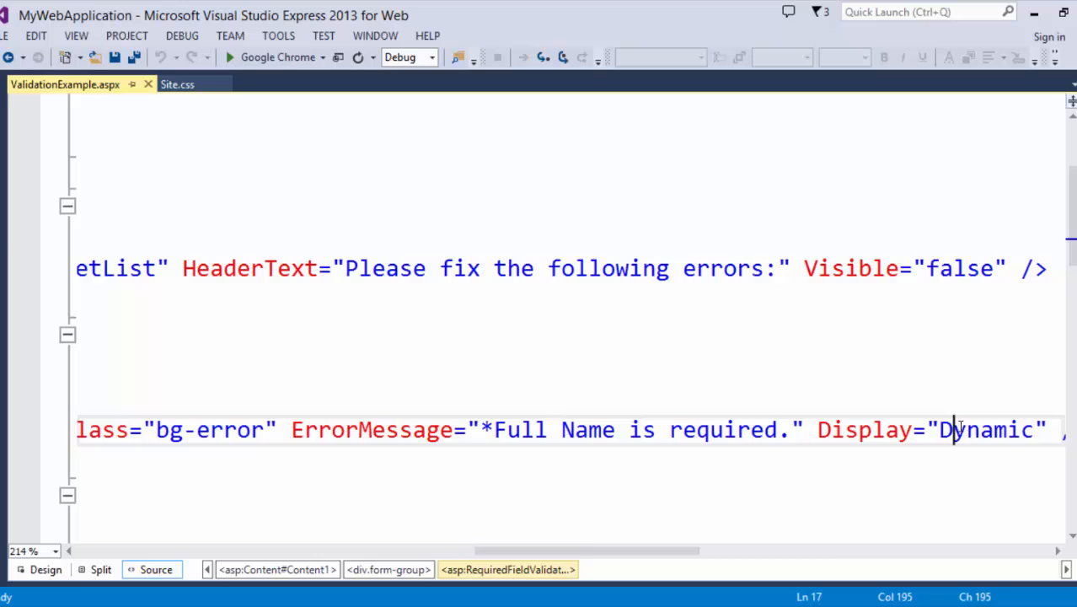
{"action": "double_click", "coordinate": [863, 430]}
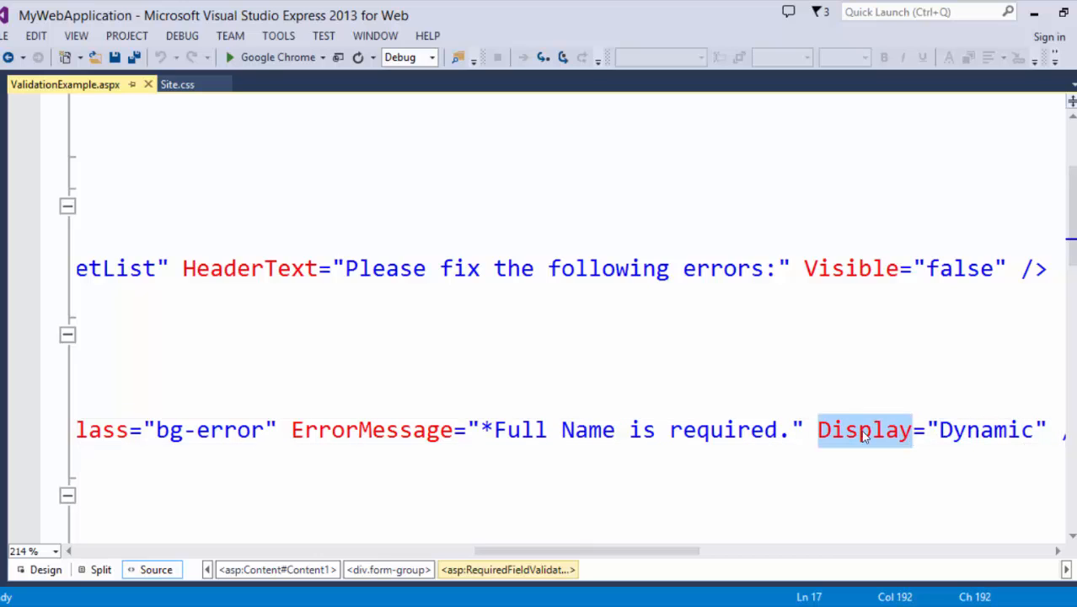
{"action": "mouse_move", "coordinate": [852, 438]}
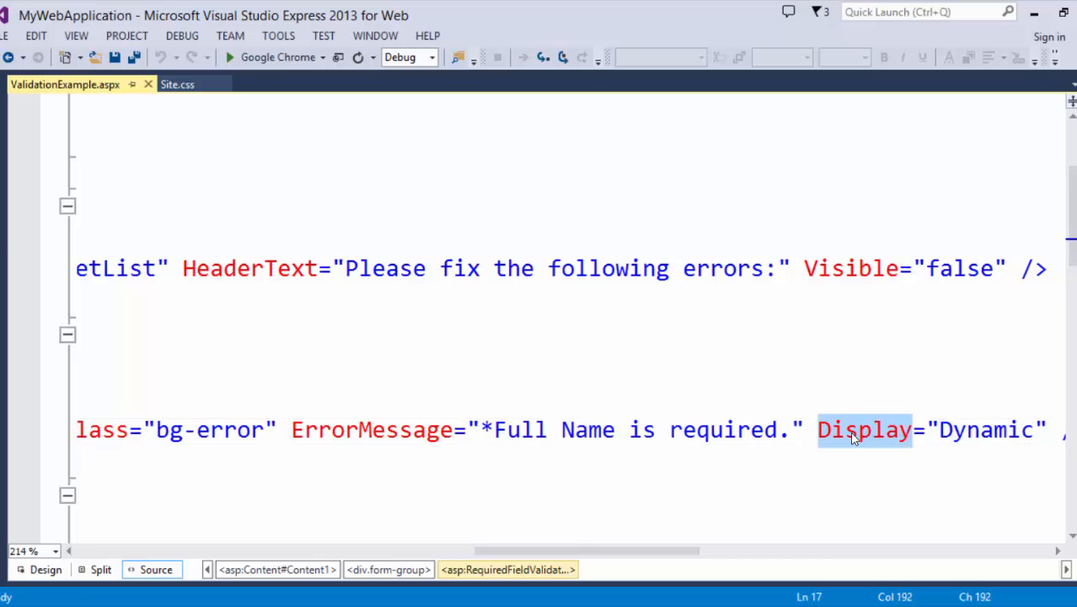
{"action": "mouse_move", "coordinate": [556, 453]}
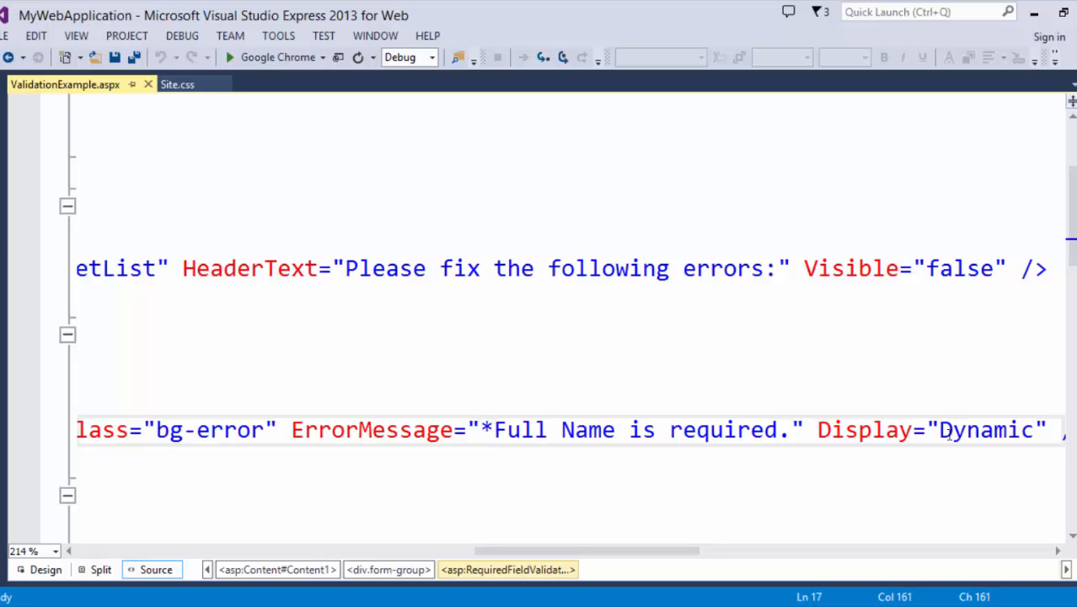
{"action": "double_click", "coordinate": [986, 431]}
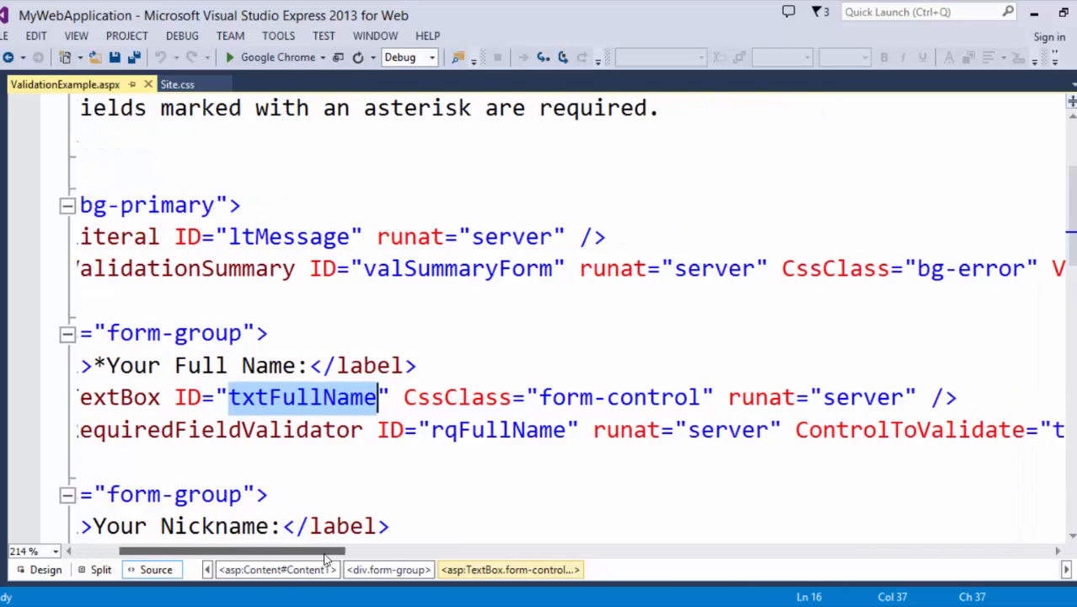
Point out the txtAge box with its required and range validators in the valForm validation group
{"action": "left_click_drag", "start_coordinate": [324, 551], "coordinate": [603, 551]}
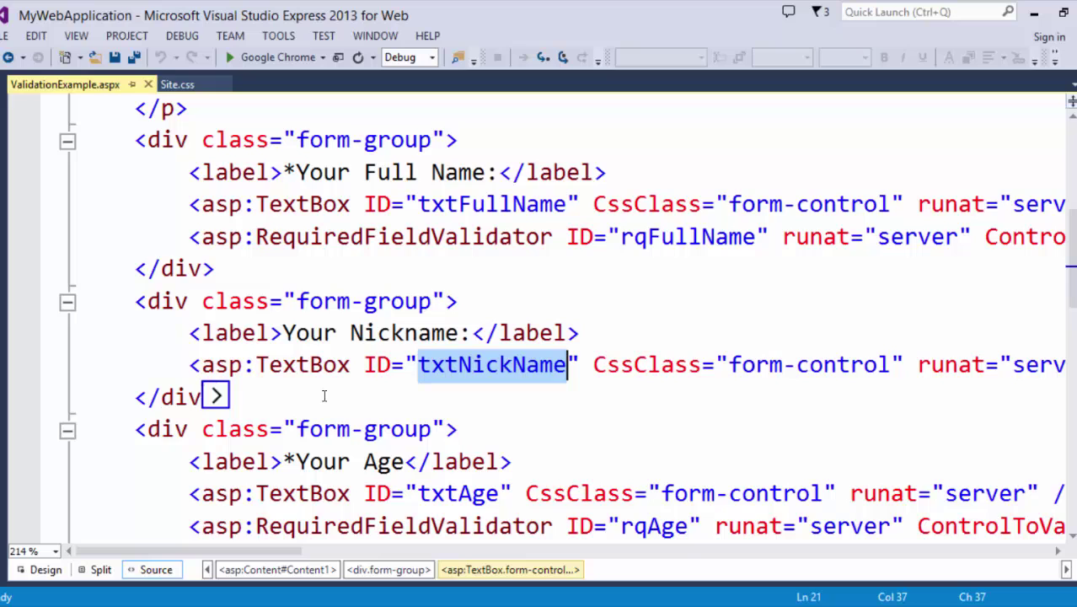
{"action": "left_click", "coordinate": [553, 425]}
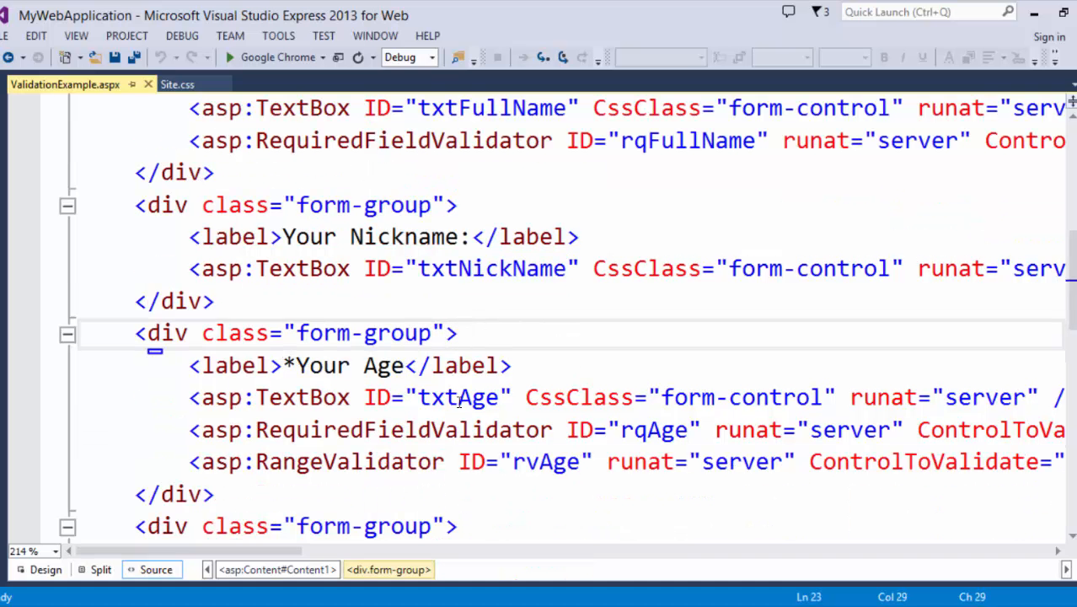
{"action": "mouse_move", "coordinate": [580, 447]}
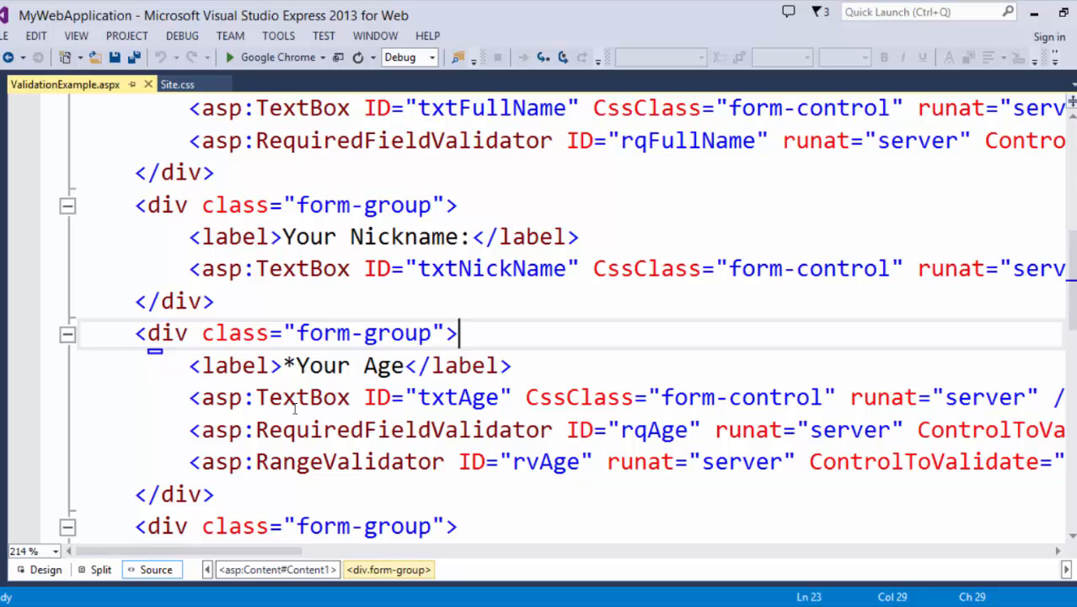
{"action": "double_click", "coordinate": [350, 462]}
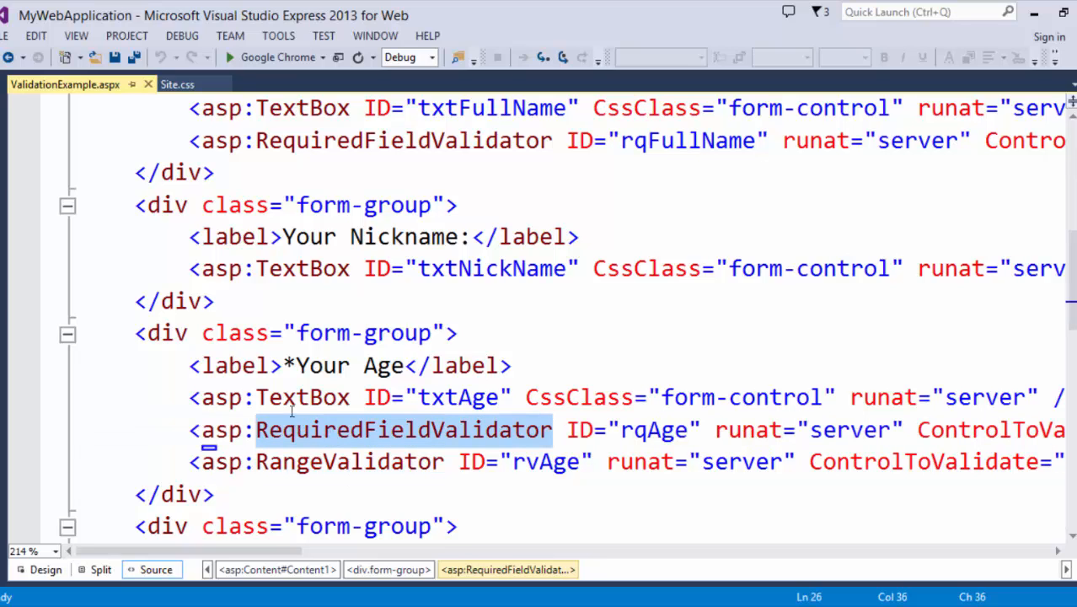
{"action": "double_click", "coordinate": [463, 398]}
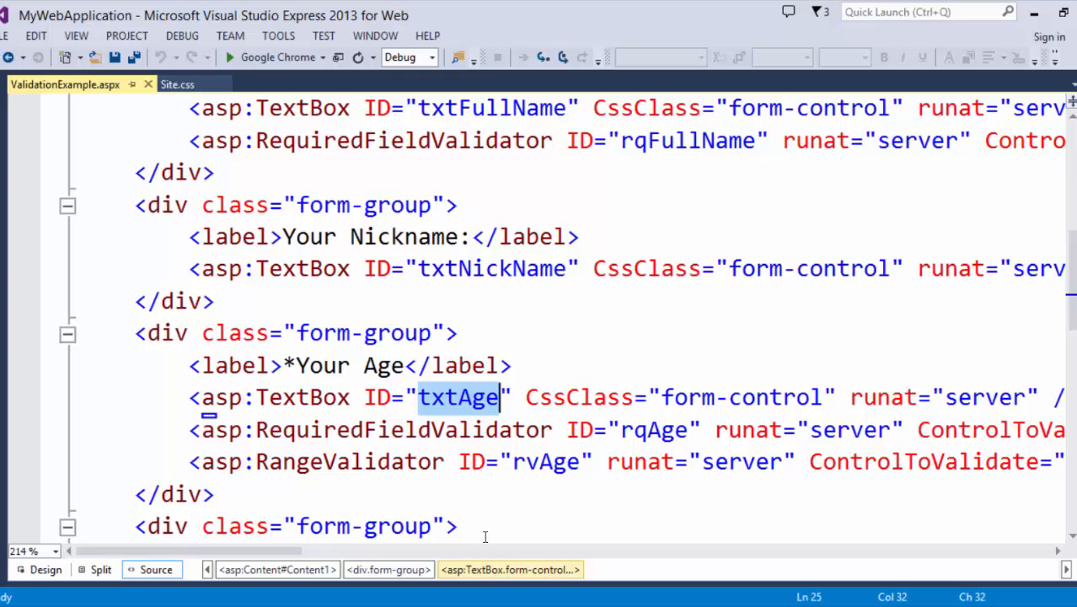
{"action": "double_click", "coordinate": [396, 430]}
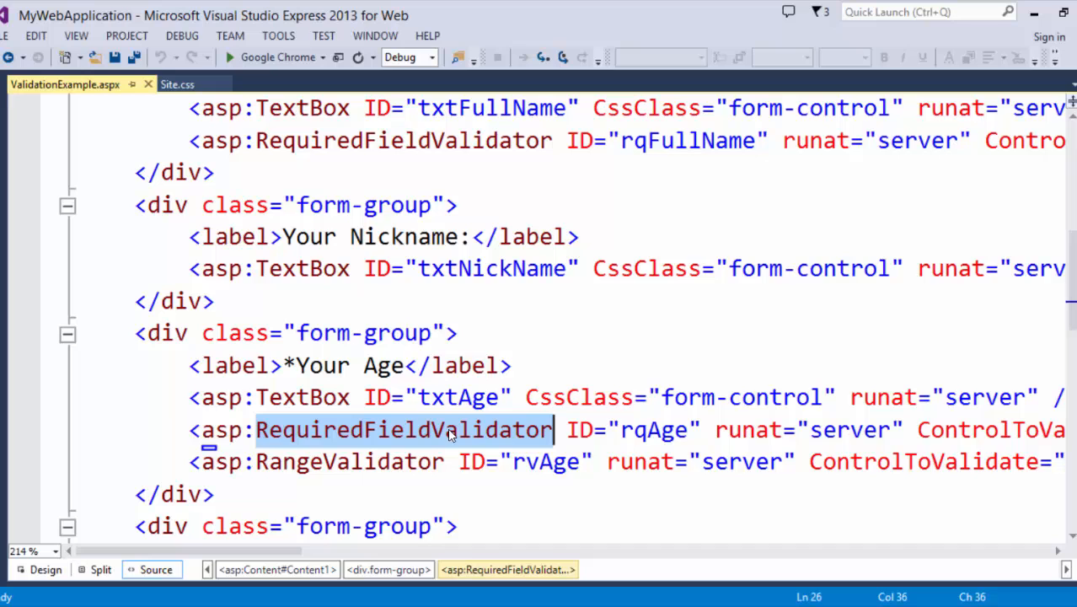
{"action": "double_click", "coordinate": [347, 462]}
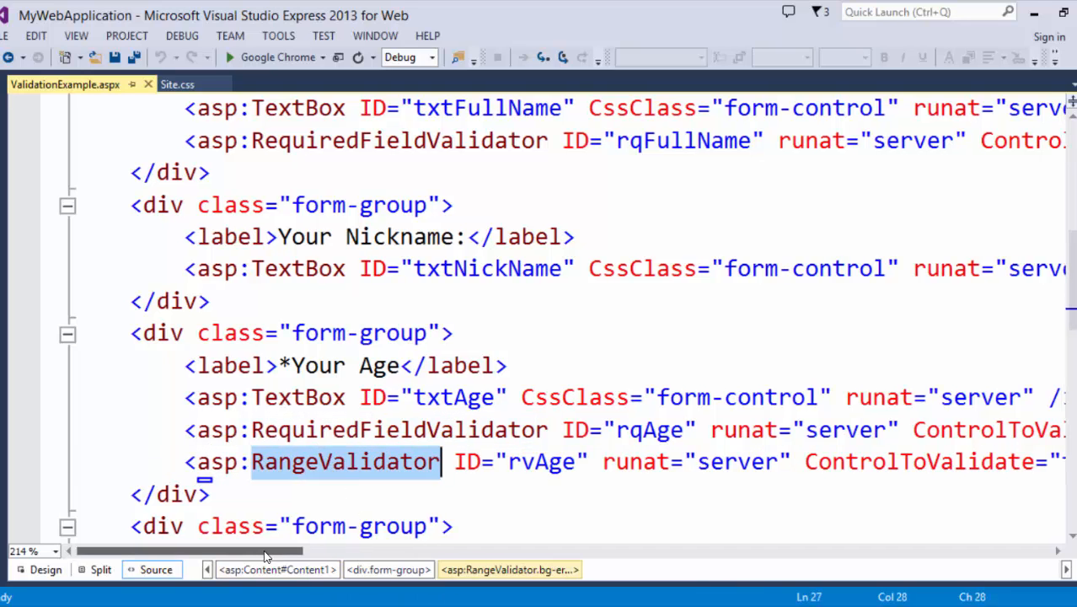
{"action": "scroll", "scroll_direction": "right", "scroll_amount": 3}
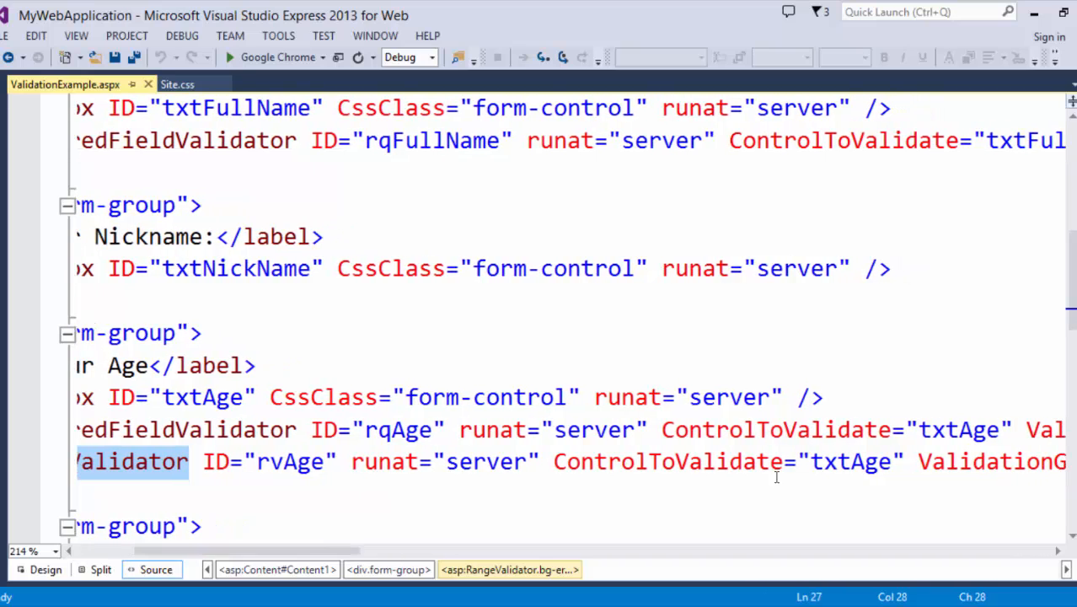
{"action": "double_click", "coordinate": [667, 461]}
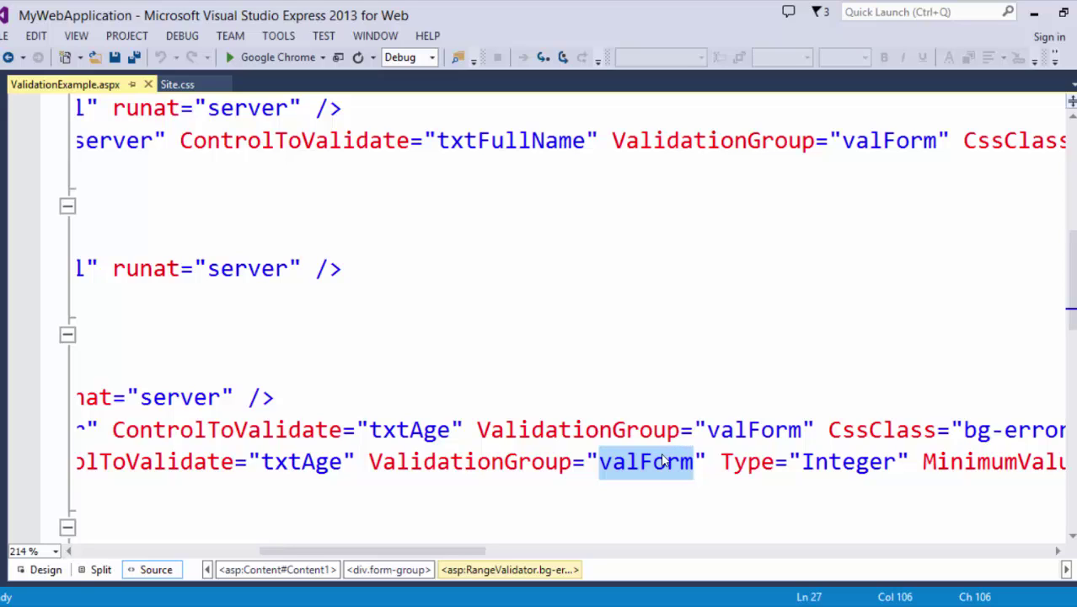
{"action": "mouse_move", "coordinate": [657, 465]}
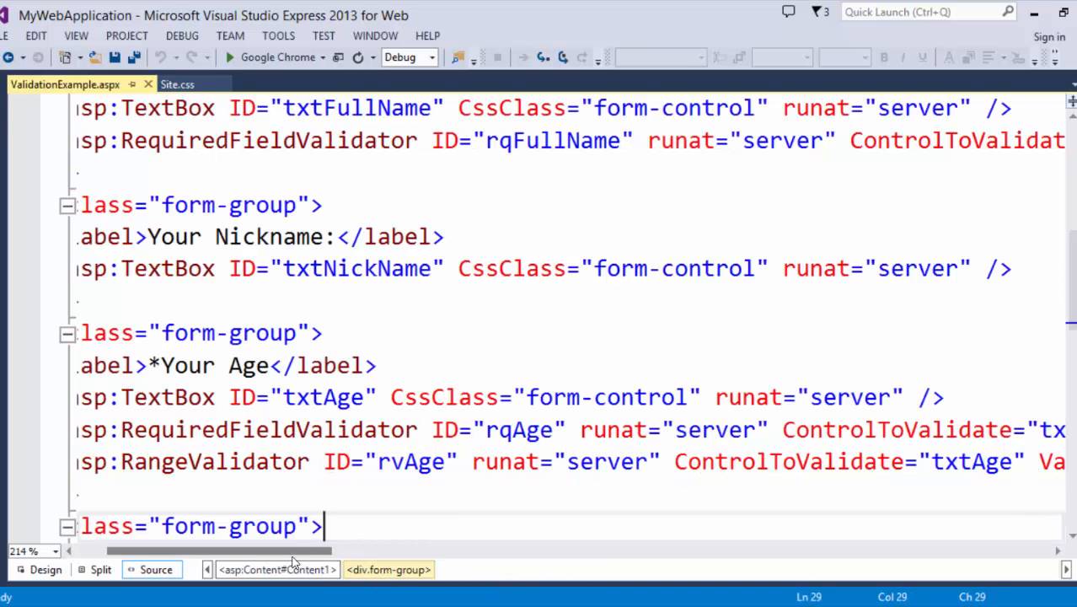
Point out the age range validator's minimum 4, maximum 120 and Dynamic display
{"action": "scroll", "scroll_direction": "right", "scroll_amount": 3}
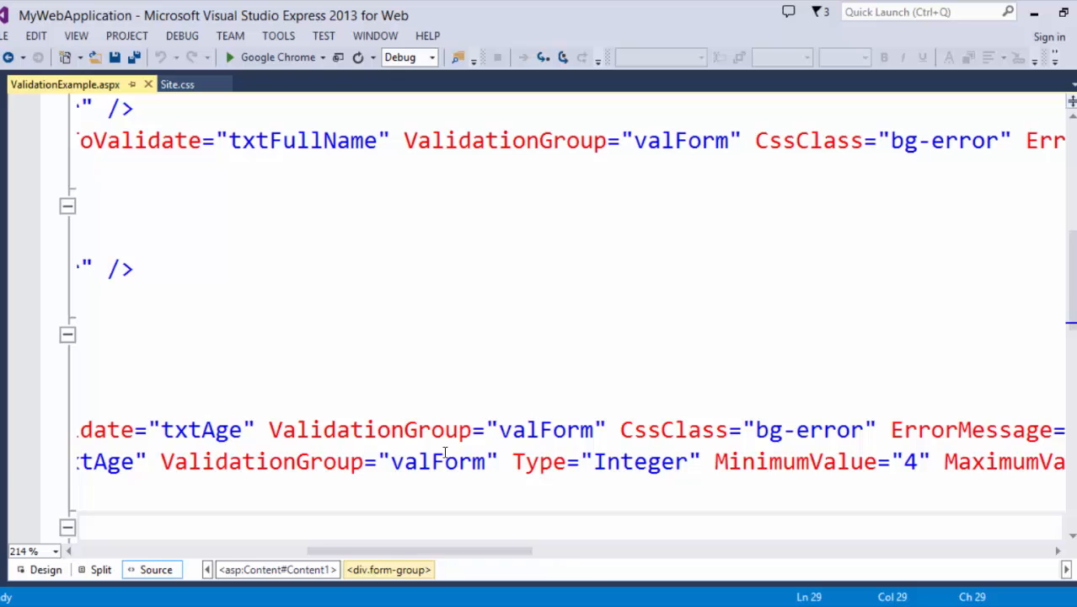
{"action": "double_click", "coordinate": [438, 461]}
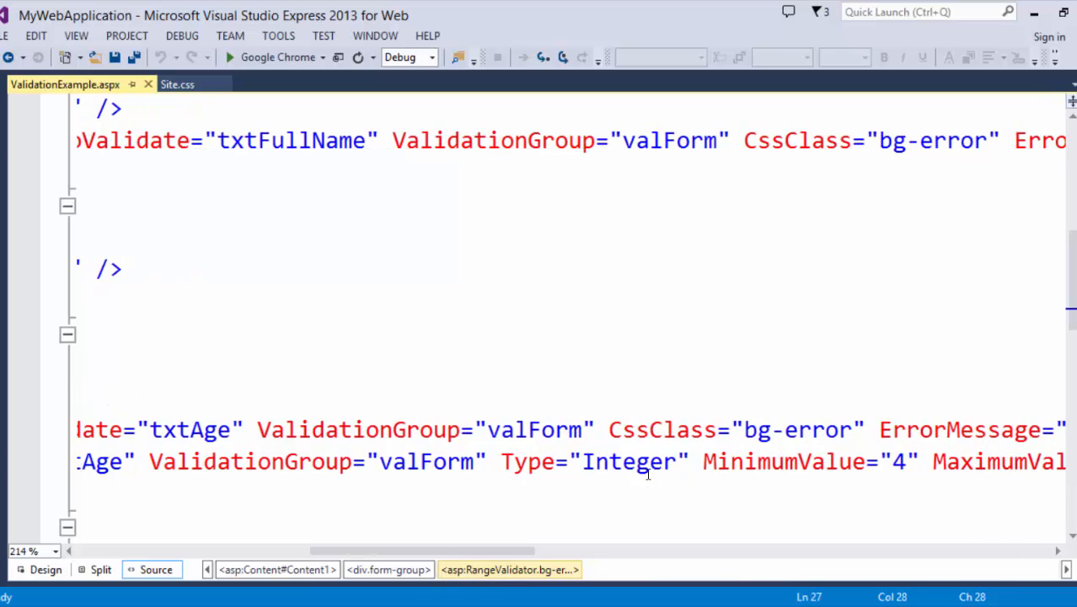
{"action": "double_click", "coordinate": [630, 461]}
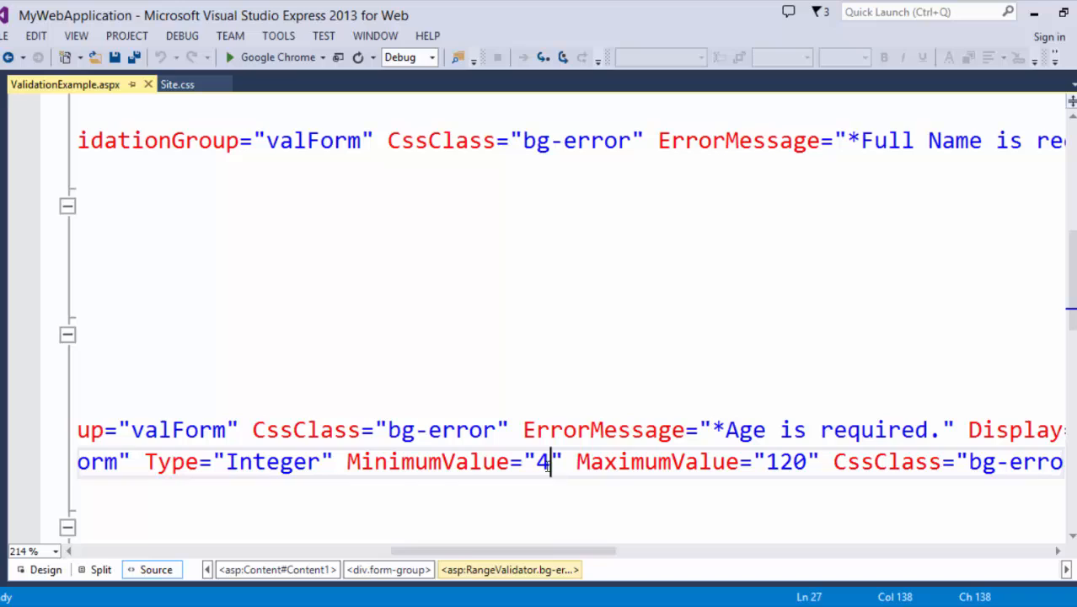
{"action": "double_click", "coordinate": [790, 462]}
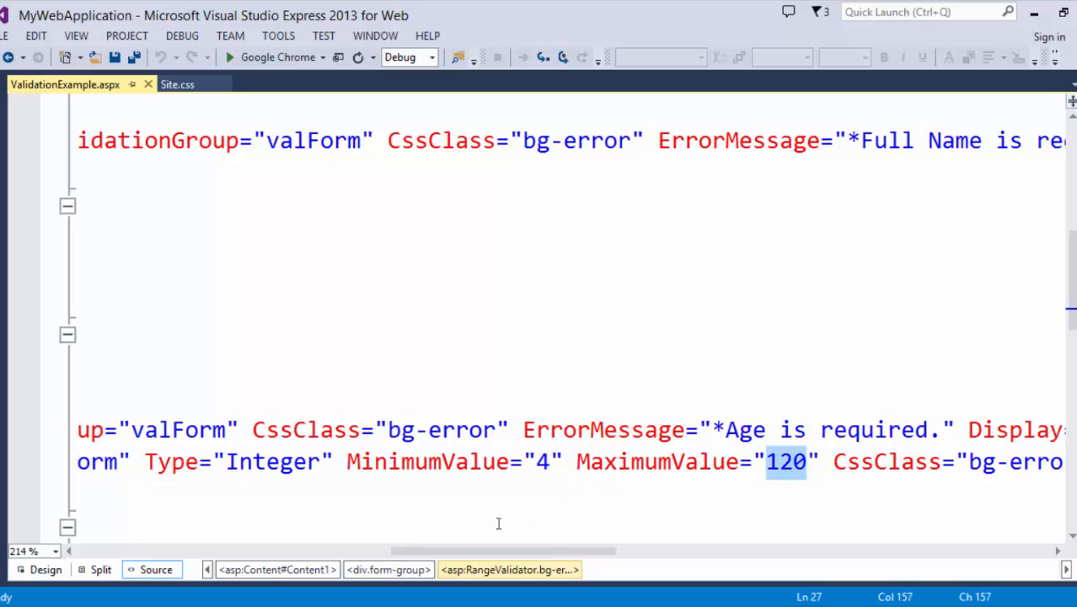
{"action": "mouse_move", "coordinate": [497, 553]}
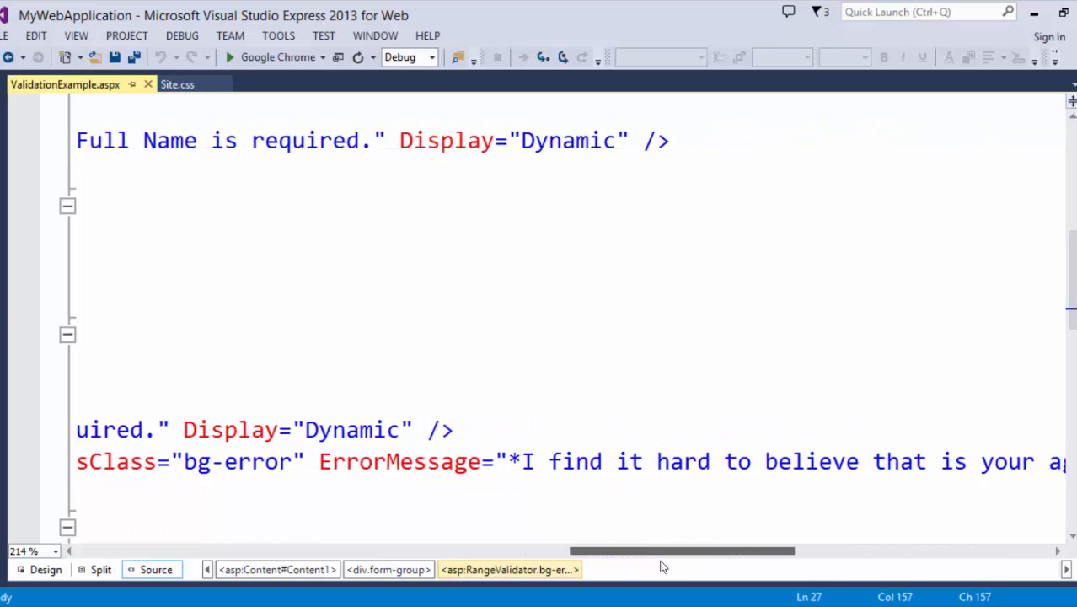
{"action": "scroll", "scroll_direction": "right", "scroll_amount": 3}
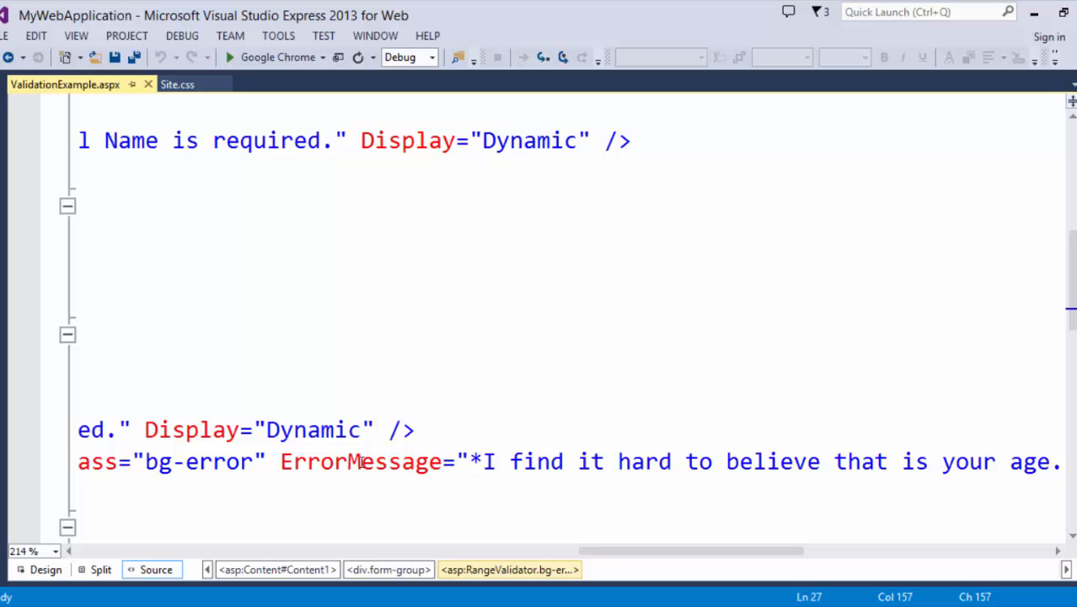
{"action": "double_click", "coordinate": [360, 462]}
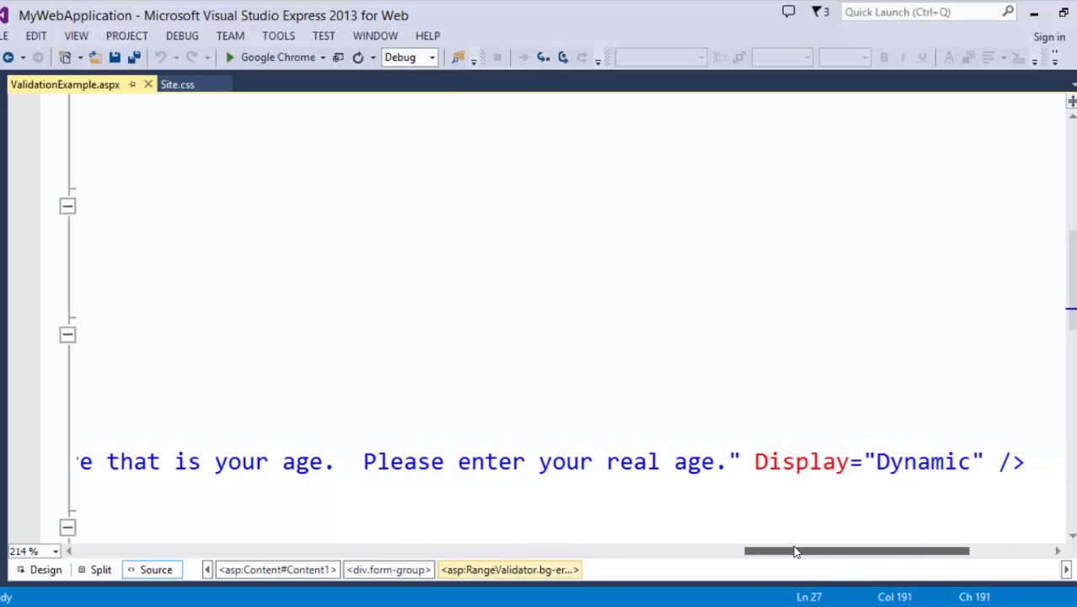
{"action": "left_click", "coordinate": [920, 462]}
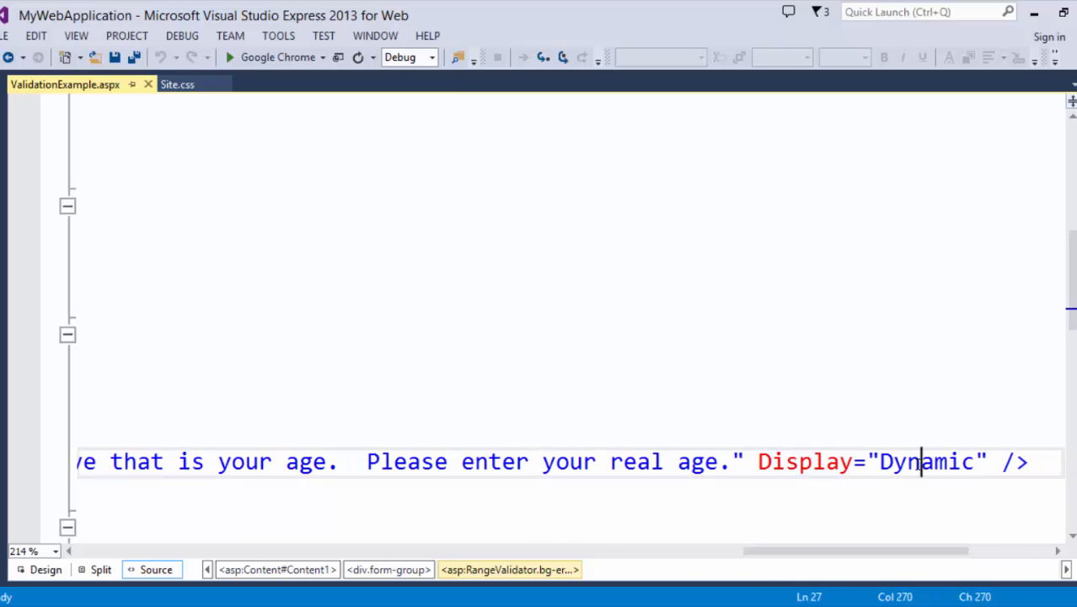
{"action": "double_click", "coordinate": [926, 462]}
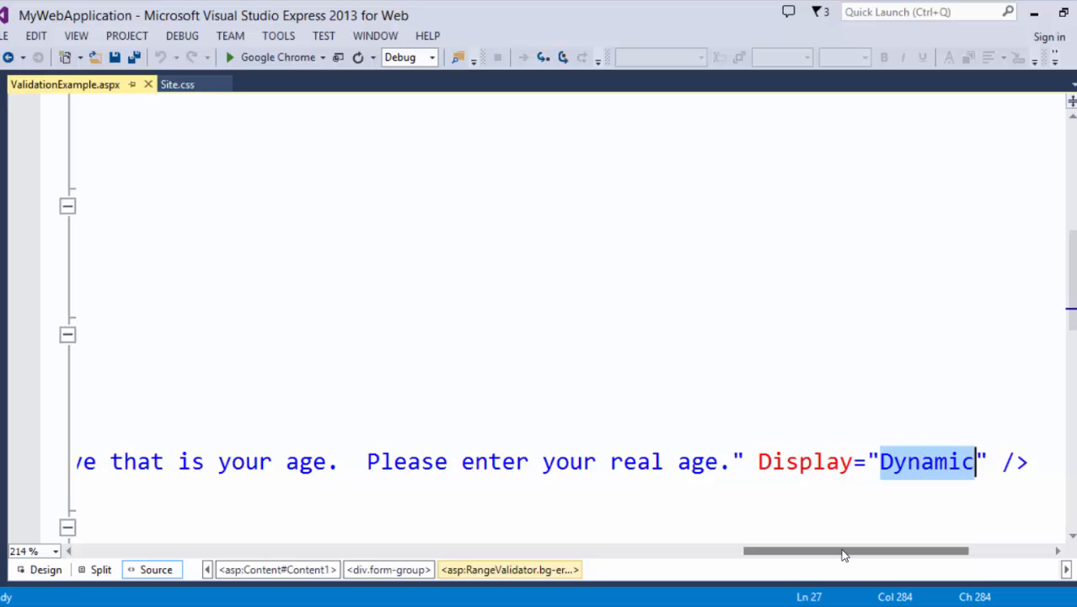
{"action": "mouse_move", "coordinate": [810, 539]}
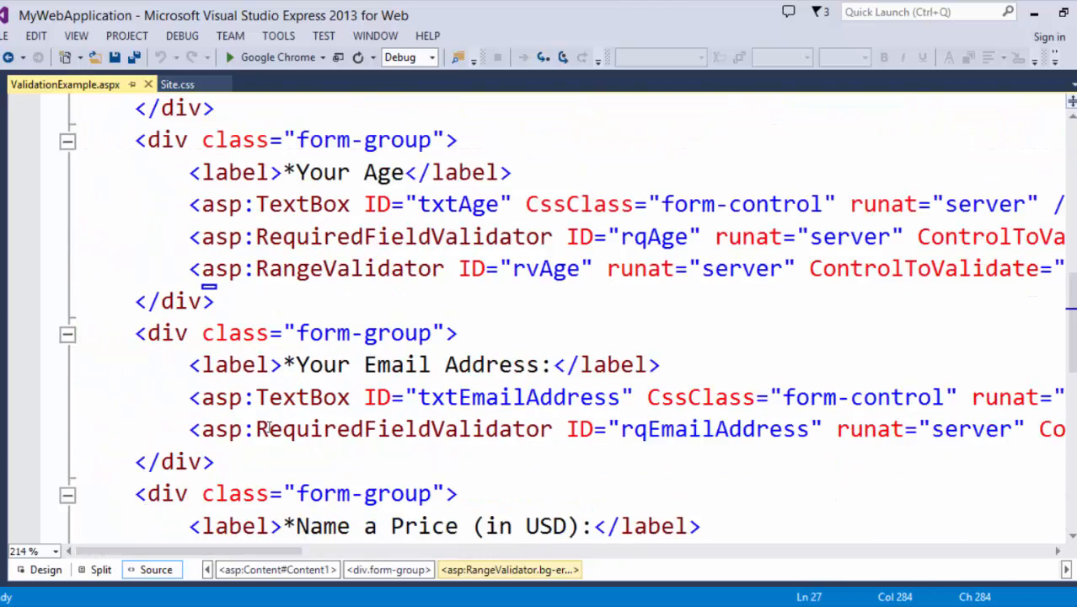
Point out the txtPrice text box and its validator markup
{"action": "scroll", "scroll_direction": "down", "scroll_amount": 3}
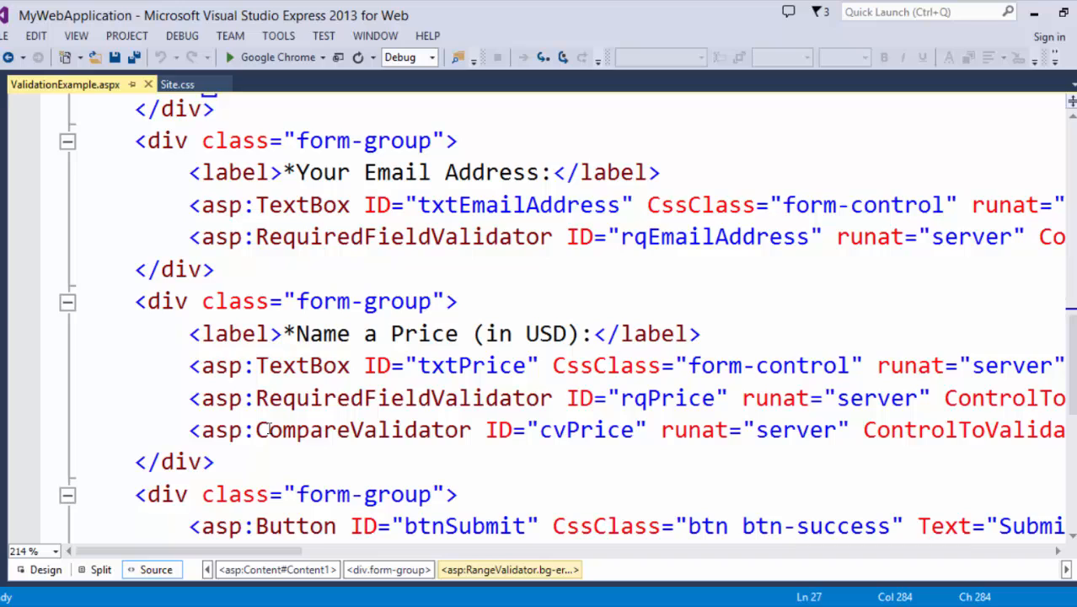
{"action": "mouse_move", "coordinate": [354, 448]}
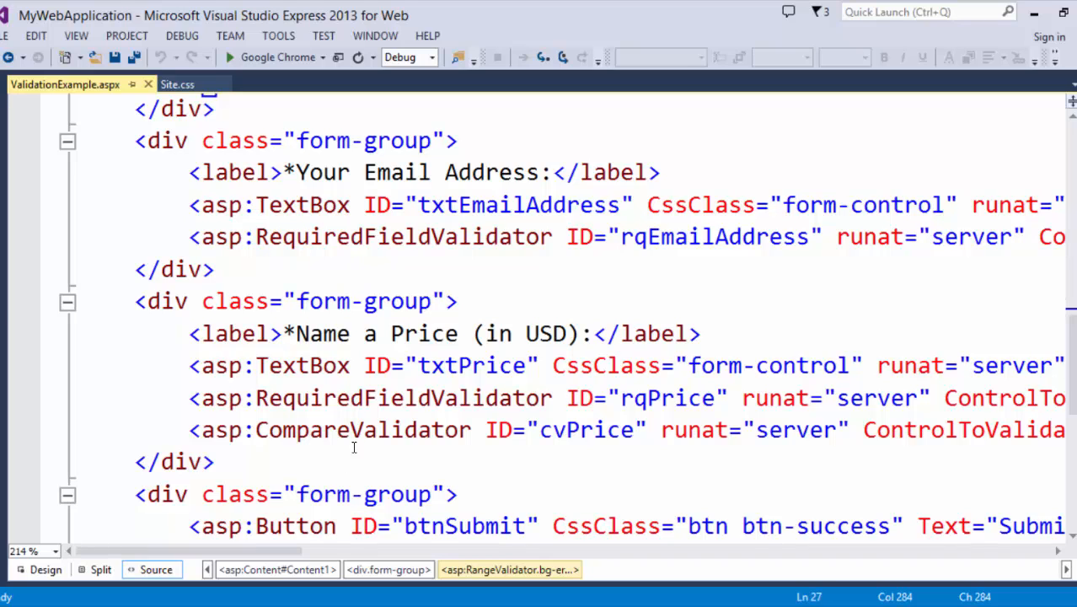
{"action": "double_click", "coordinate": [359, 430]}
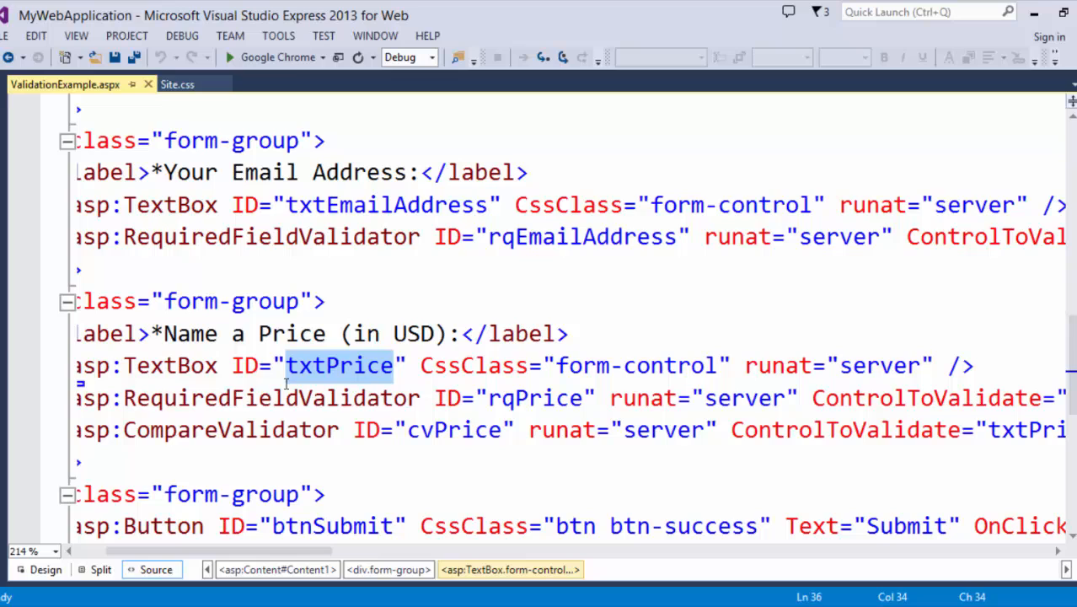
{"action": "mouse_move", "coordinate": [306, 367]}
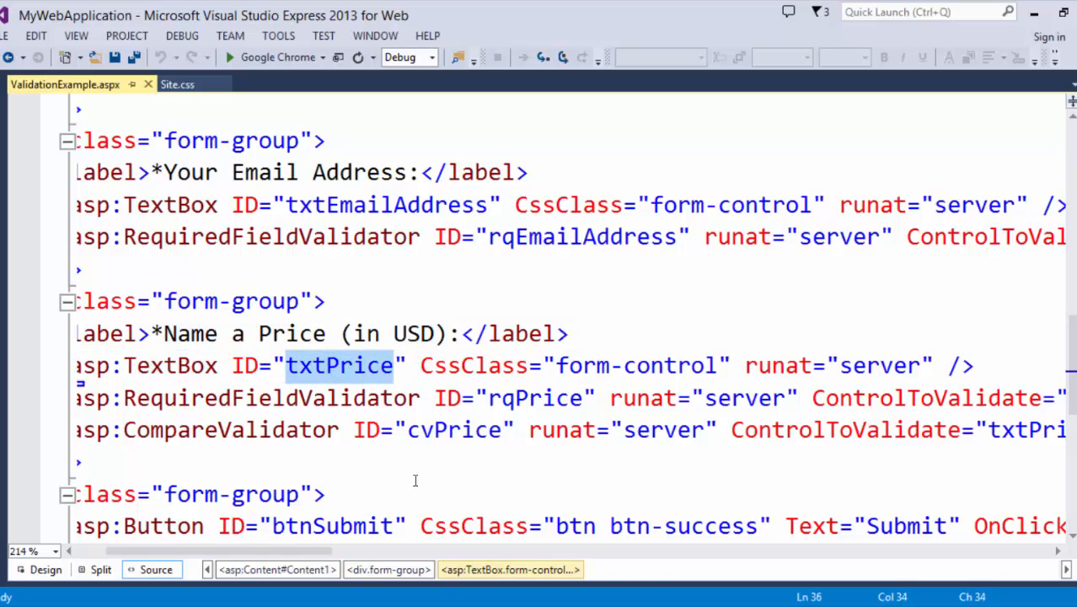
{"action": "scroll", "scroll_direction": "right", "scroll_amount": 3}
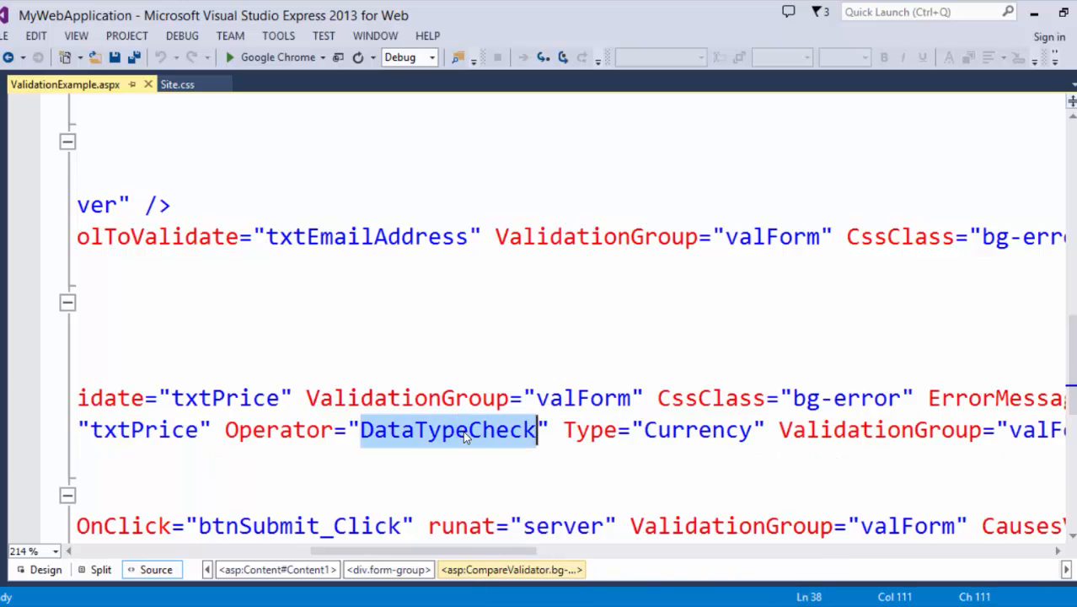
{"action": "mouse_move", "coordinate": [502, 487]}
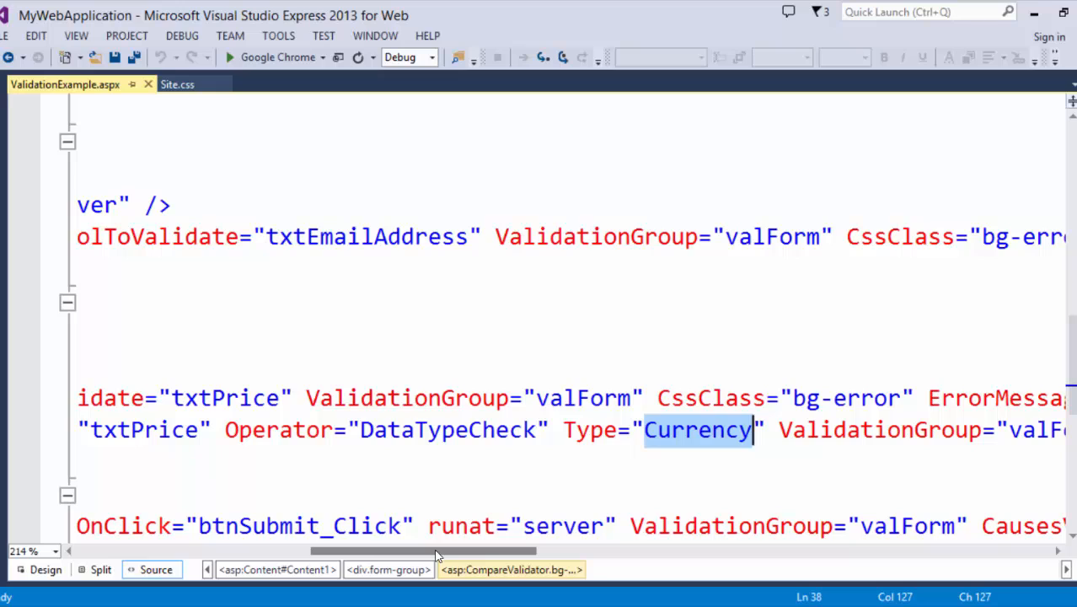
{"action": "mouse_move", "coordinate": [440, 552]}
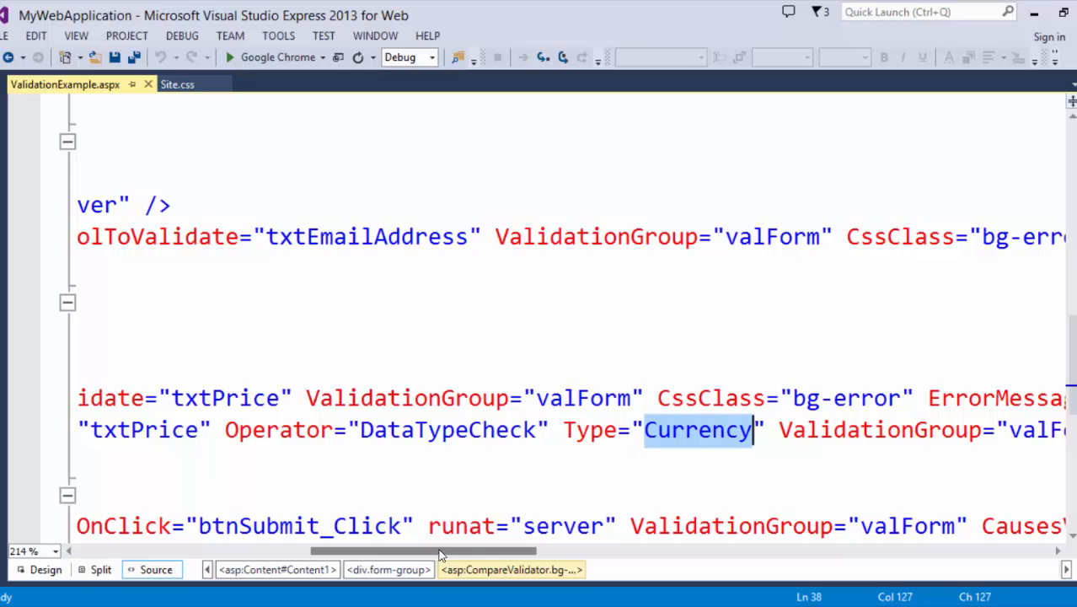
{"action": "mouse_move", "coordinate": [442, 492]}
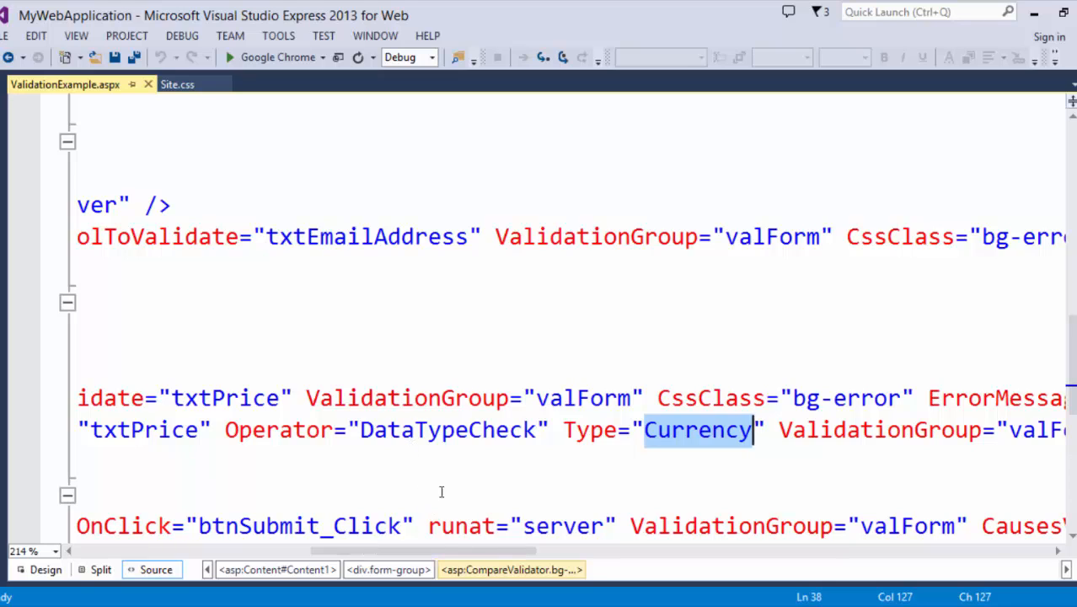
{"action": "mouse_move", "coordinate": [388, 569]}
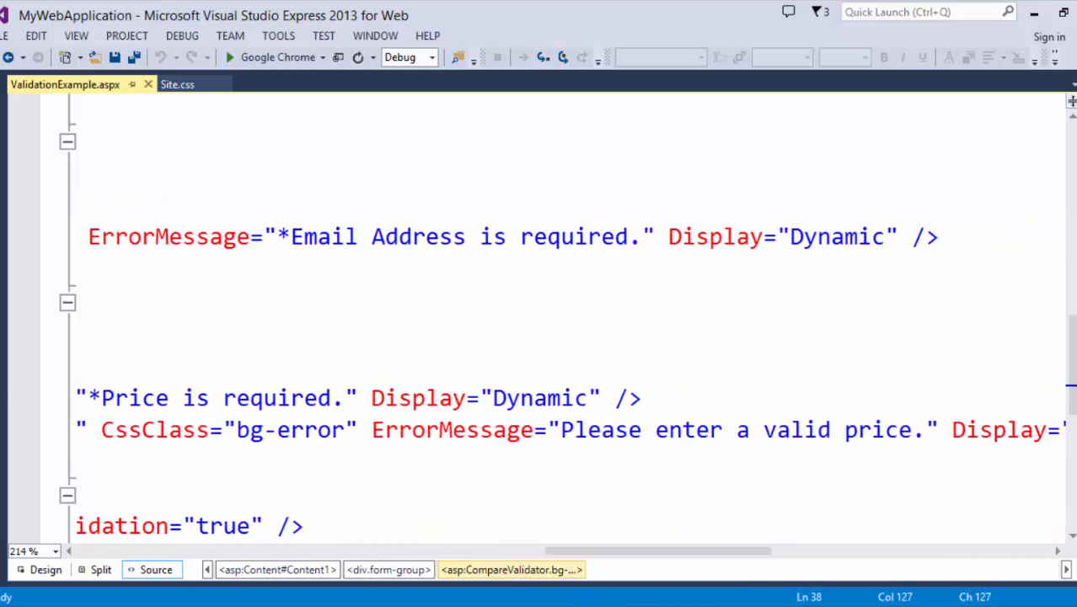
{"action": "double_click", "coordinate": [451, 430]}
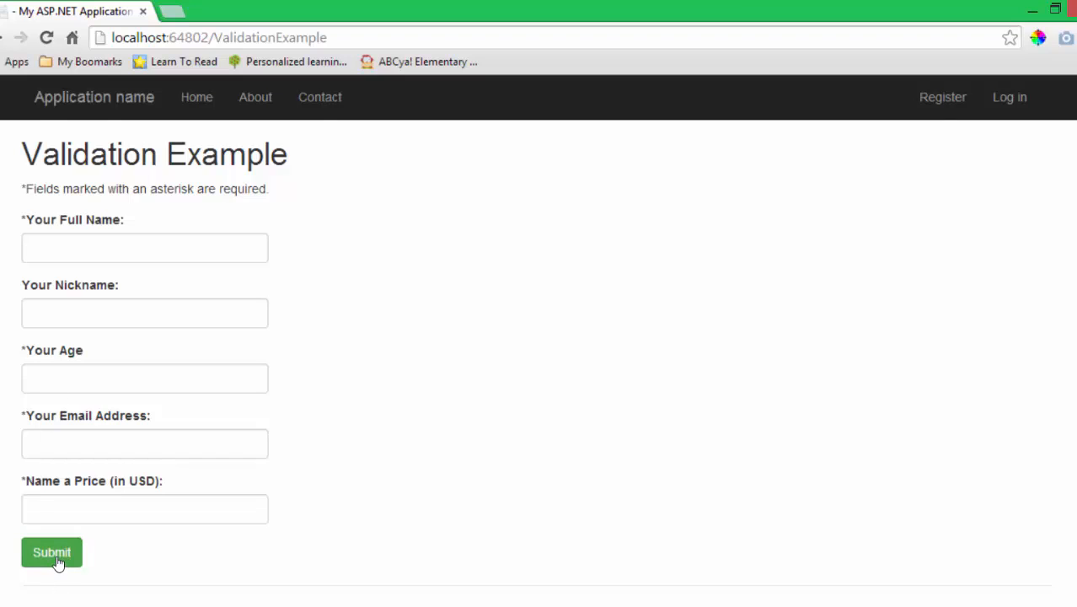
Submit the empty form in Chrome to show all required messages and bring up DevTools with F12
{"action": "left_click", "coordinate": [50, 553]}
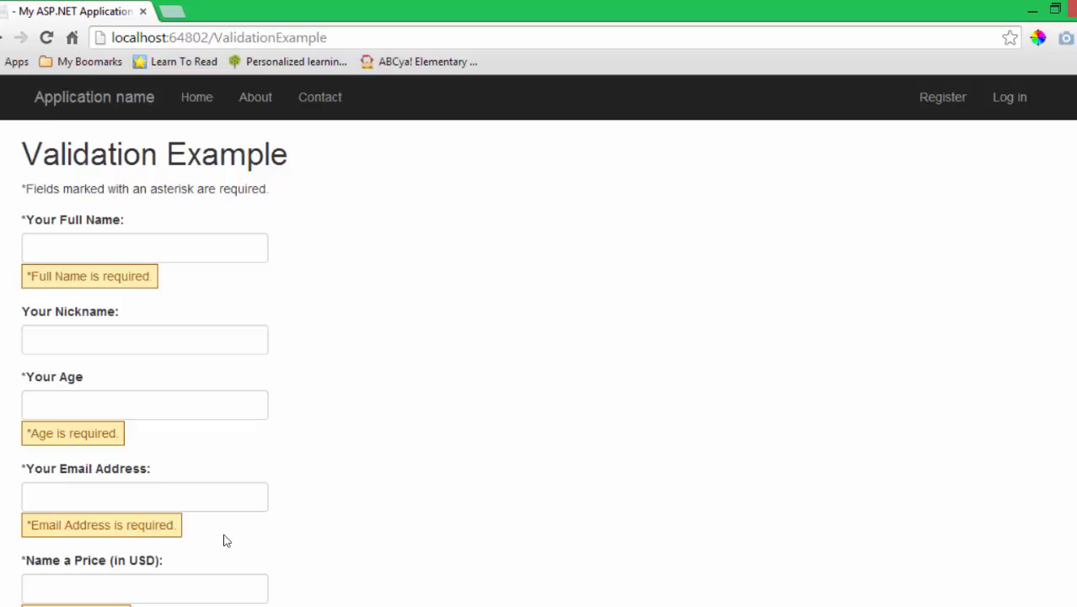
{"action": "scroll", "scroll_direction": "down", "scroll_amount": 3}
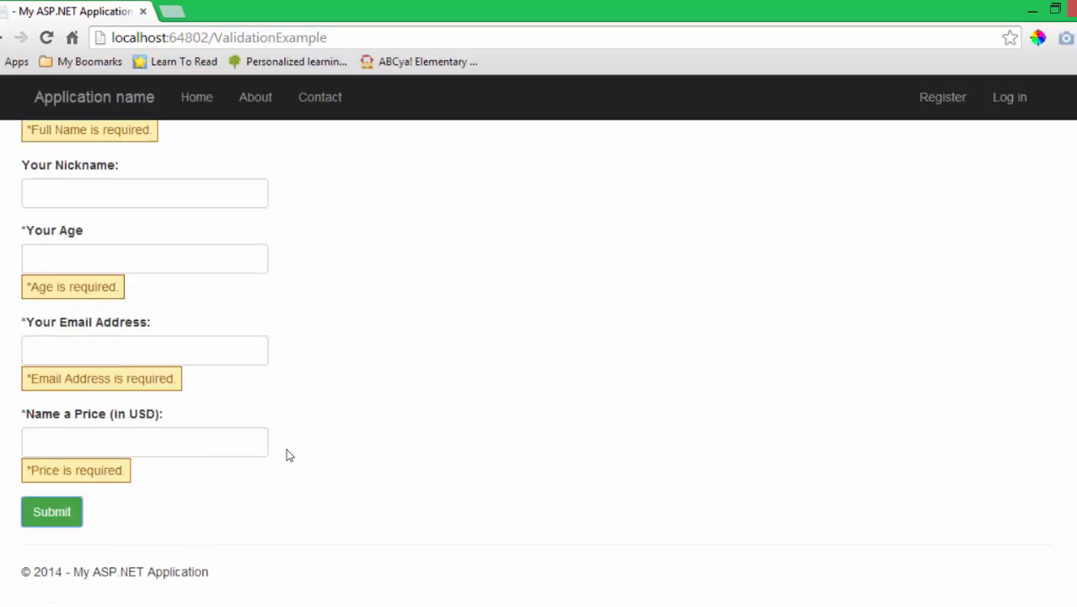
{"action": "mouse_move", "coordinate": [116, 525]}
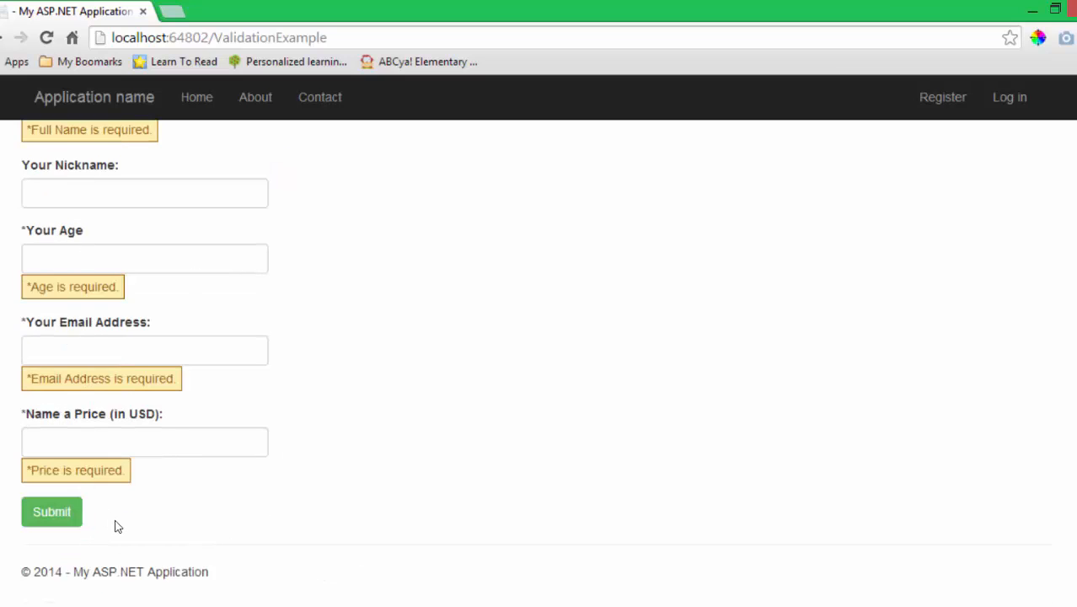
{"action": "key", "text": "F12"}
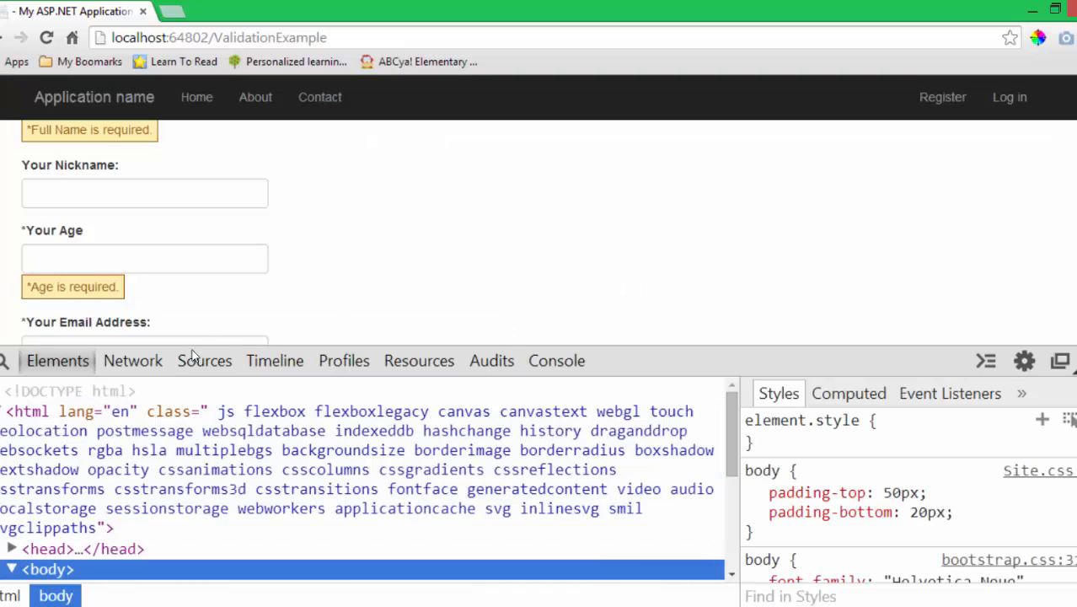
Reload the page under the Network panel to log its requests, then resubmit the empty form
{"action": "left_click", "coordinate": [131, 361]}
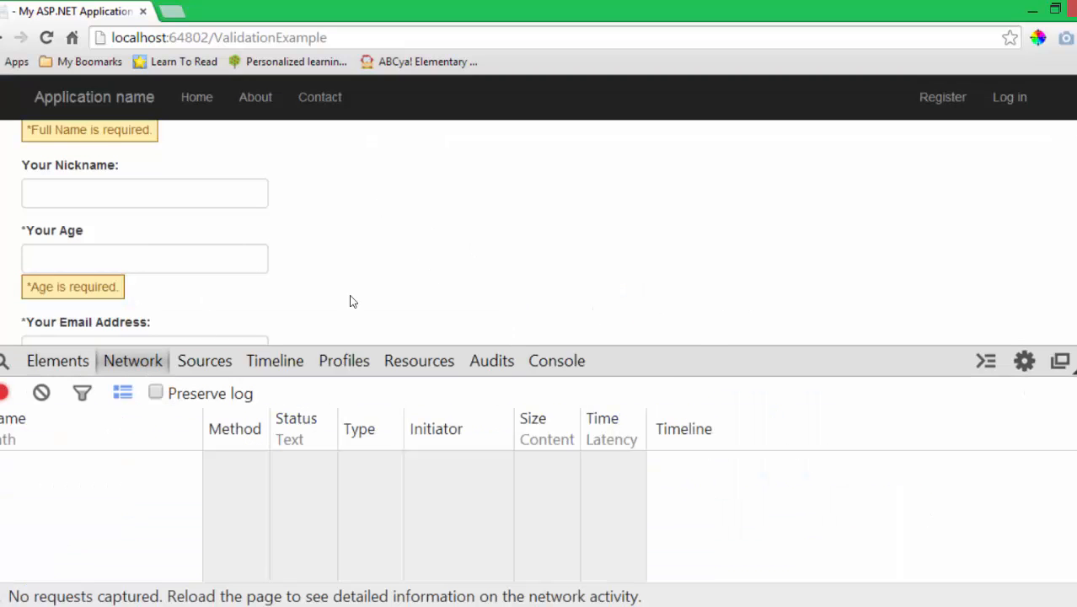
{"action": "mouse_move", "coordinate": [345, 306]}
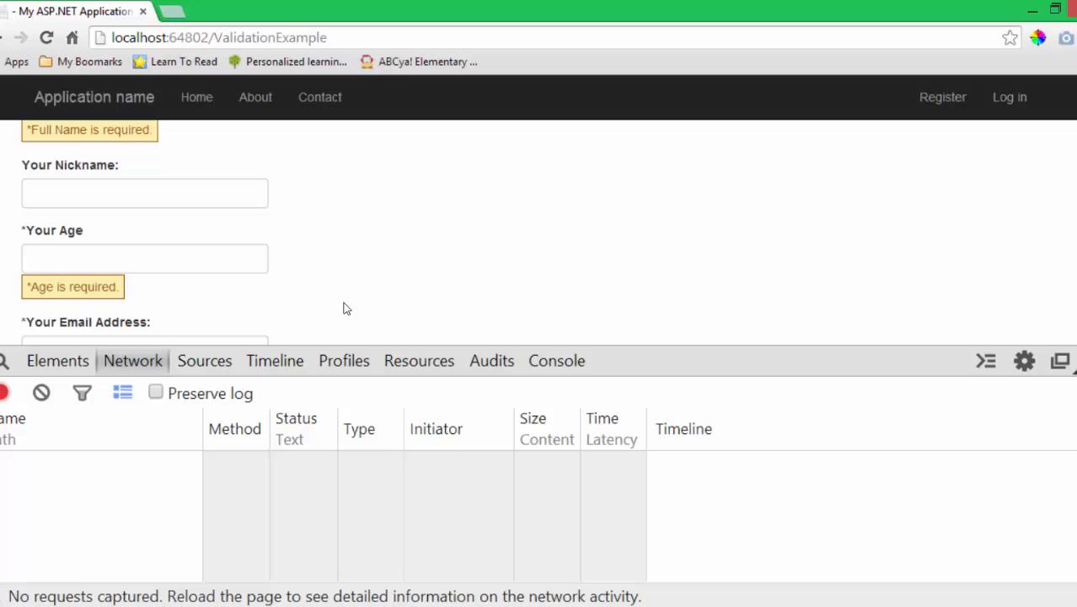
{"action": "scroll", "scroll_direction": "down", "scroll_amount": 3}
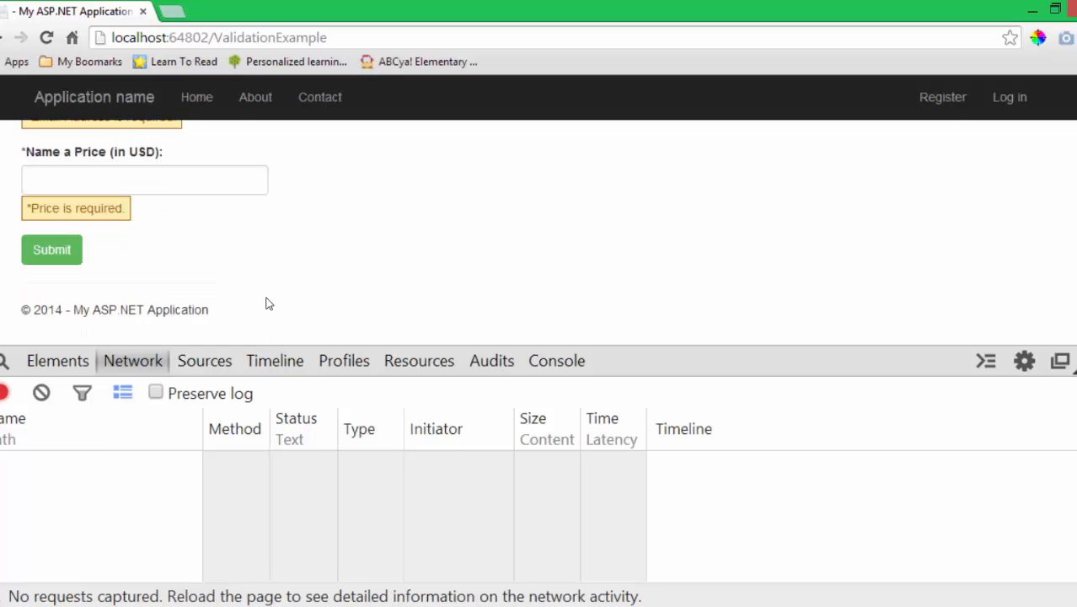
{"action": "left_click", "coordinate": [210, 37]}
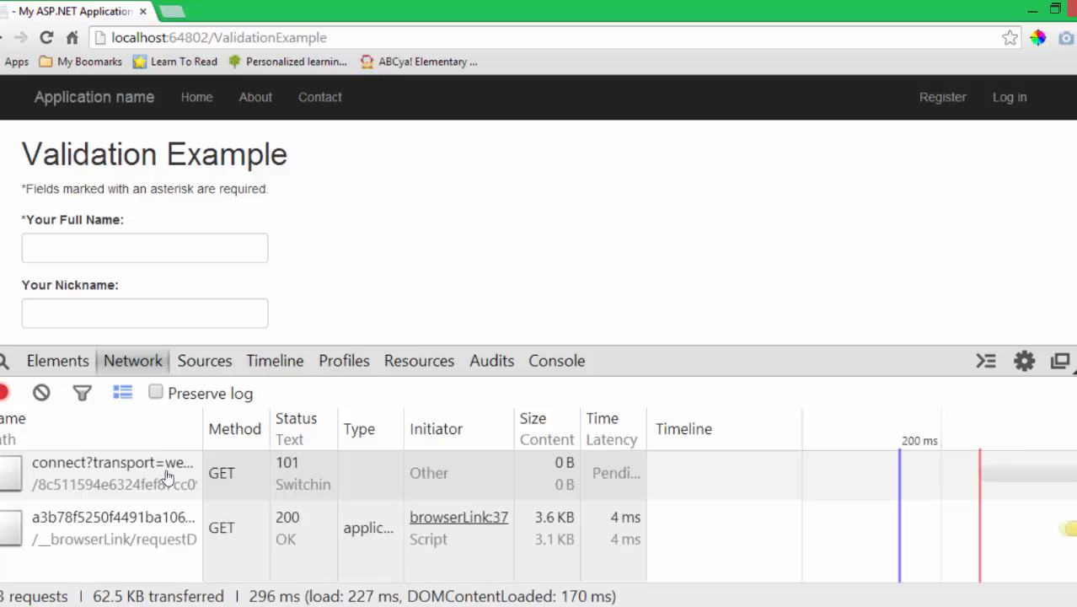
{"action": "mouse_move", "coordinate": [340, 236]}
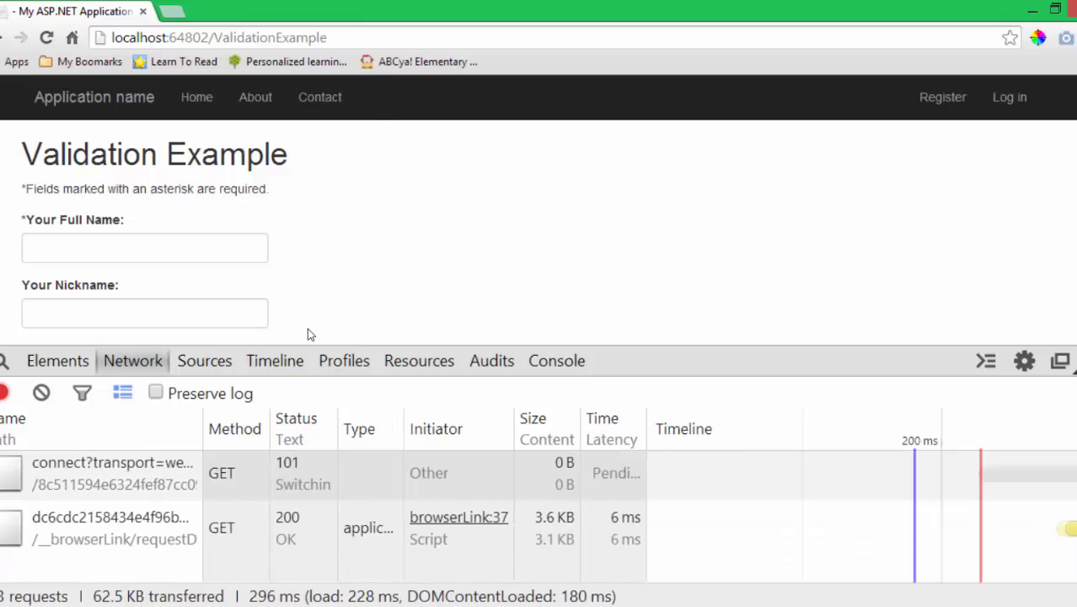
{"action": "scroll", "scroll_direction": "down", "scroll_amount": 3}
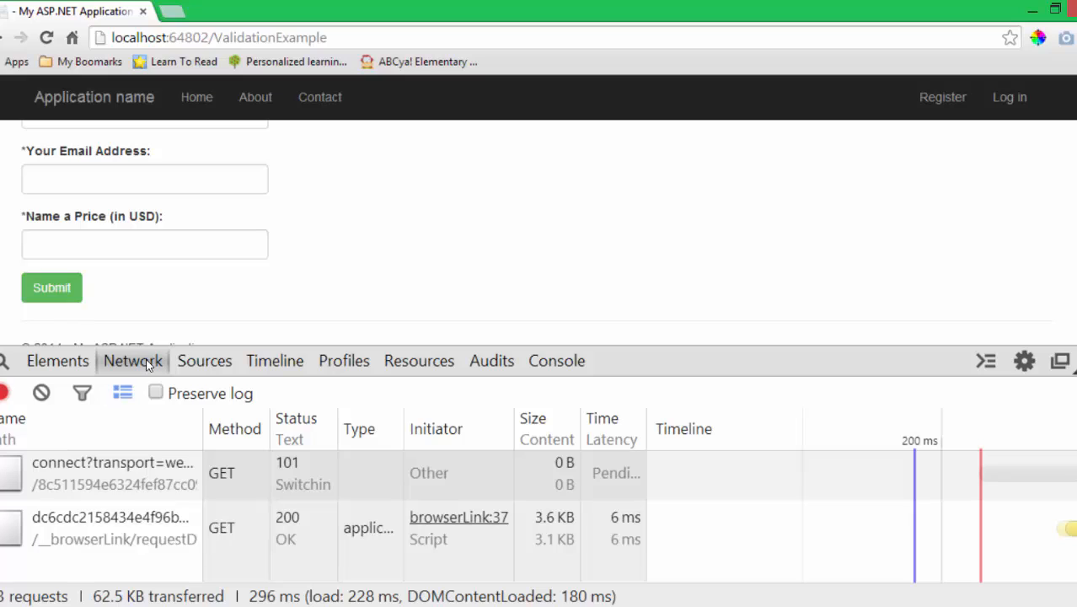
{"action": "left_click", "coordinate": [51, 287]}
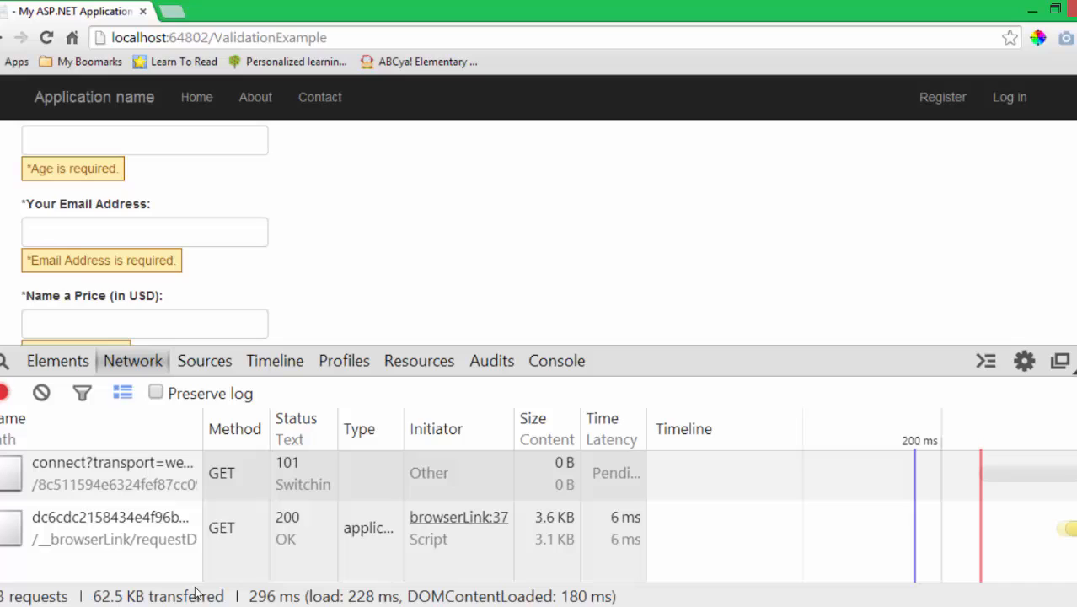
{"action": "mouse_move", "coordinate": [283, 249]}
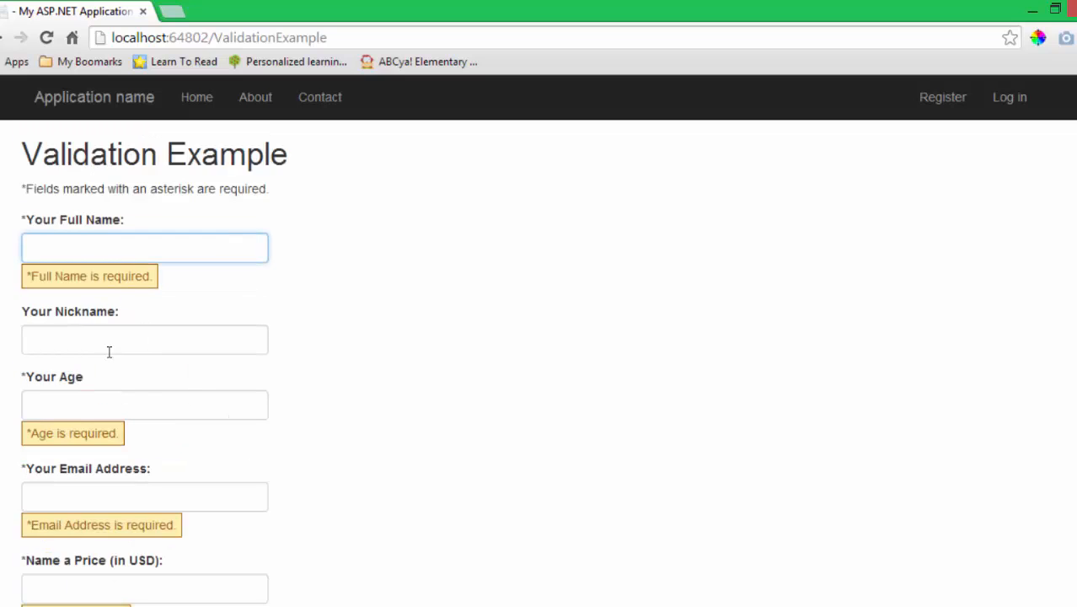
{"action": "left_click", "coordinate": [143, 404]}
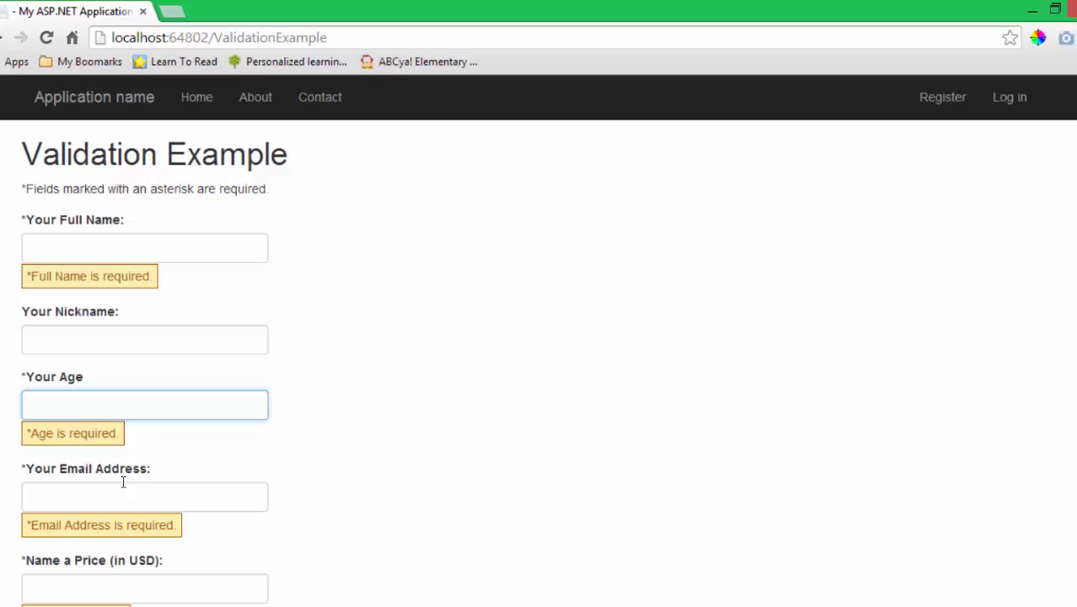
{"action": "type", "text": "4y7832846"}
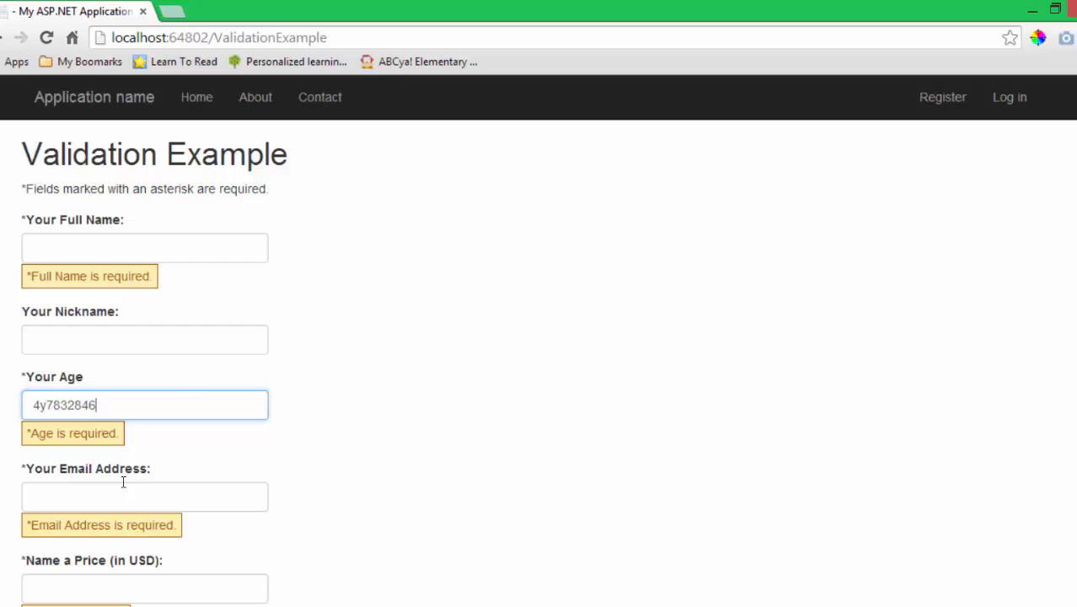
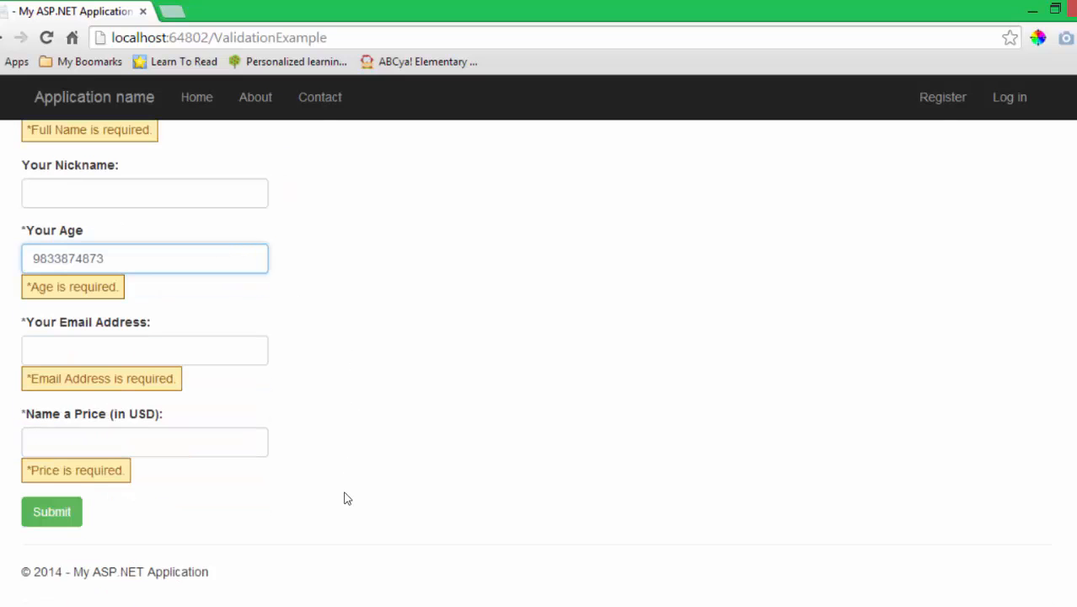
{"action": "left_click", "coordinate": [51, 513]}
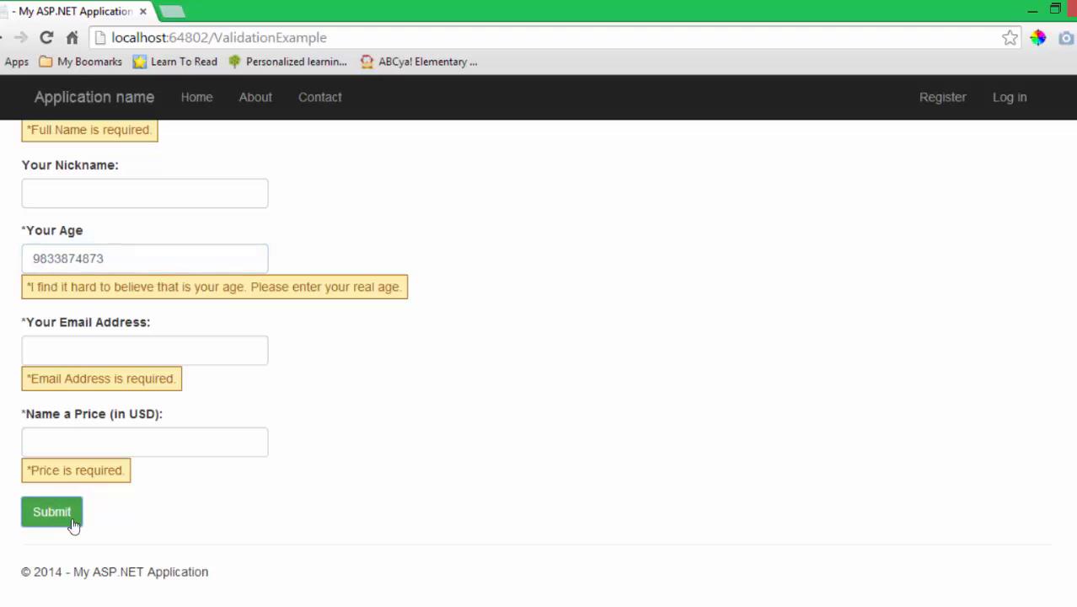
{"action": "mouse_move", "coordinate": [416, 296]}
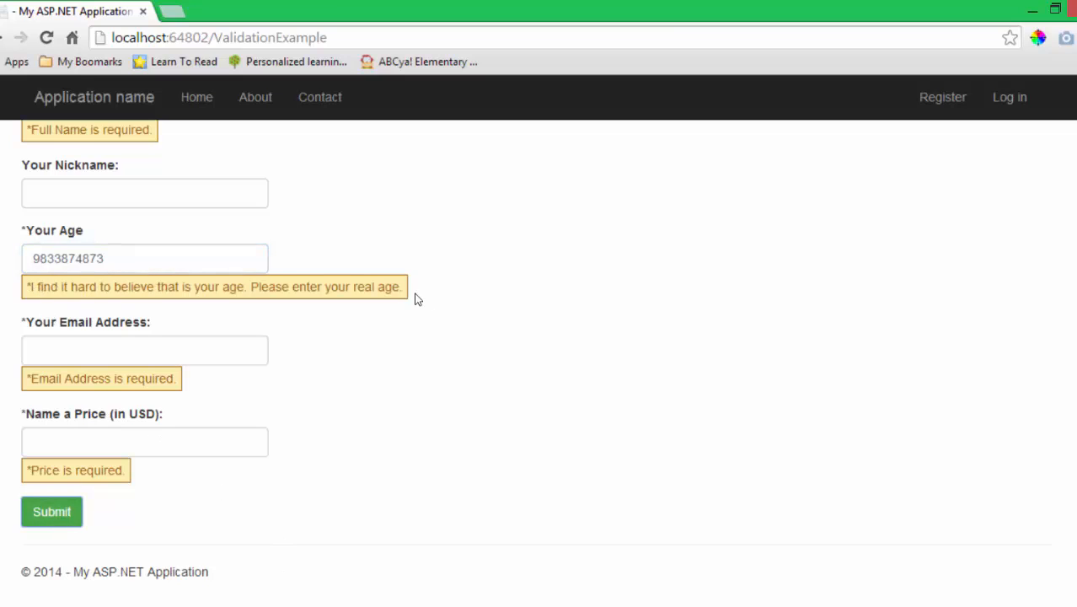
{"action": "mouse_move", "coordinate": [226, 516]}
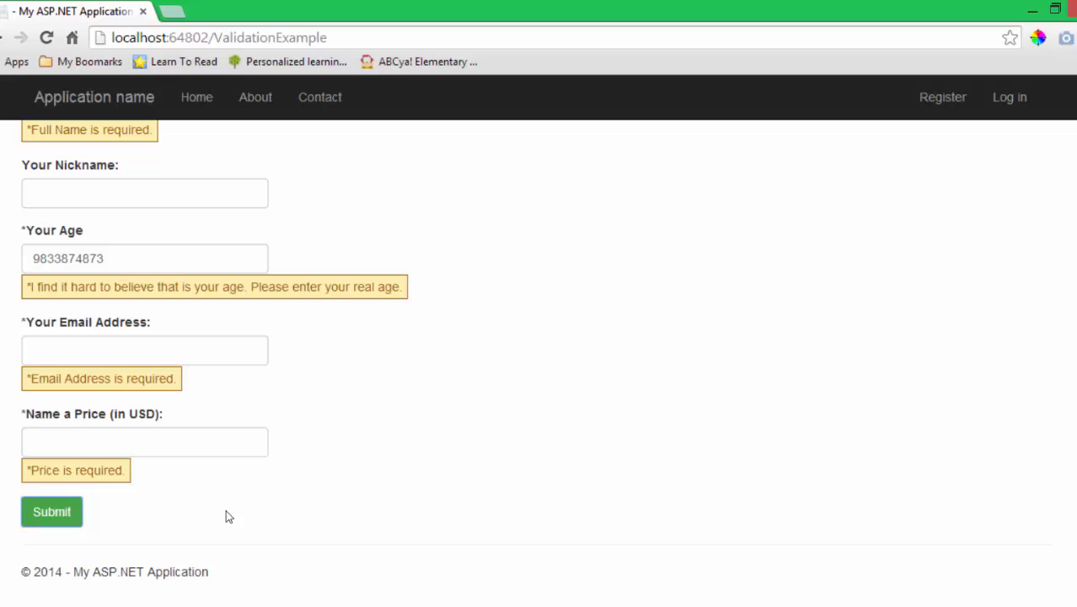
{"action": "mouse_move", "coordinate": [171, 507]}
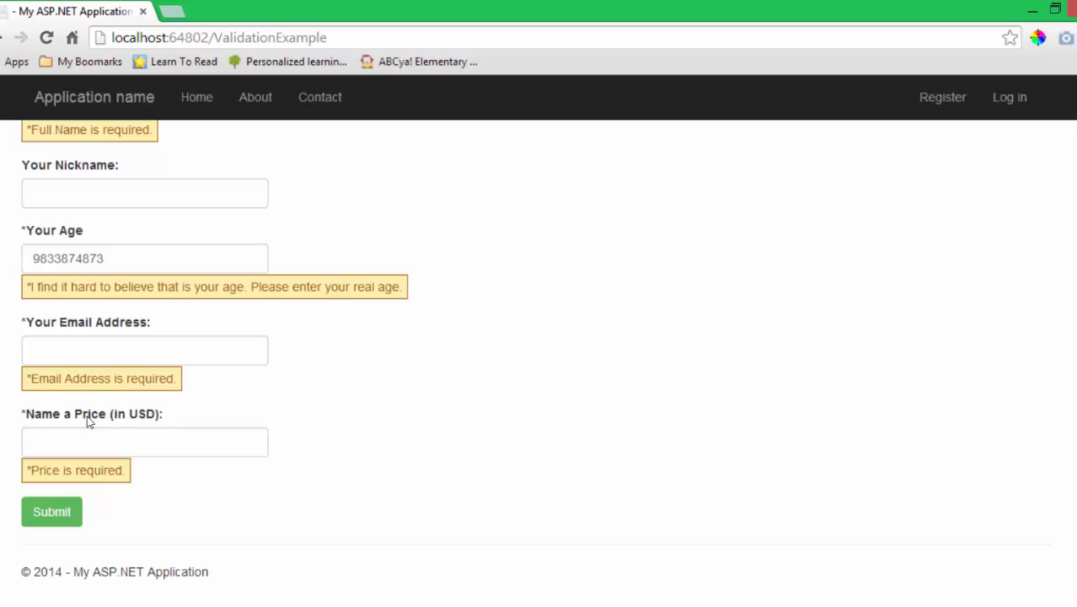
Enter 'mary' as the price so it is flagged as an invalid price
{"action": "type", "text": "mary"}
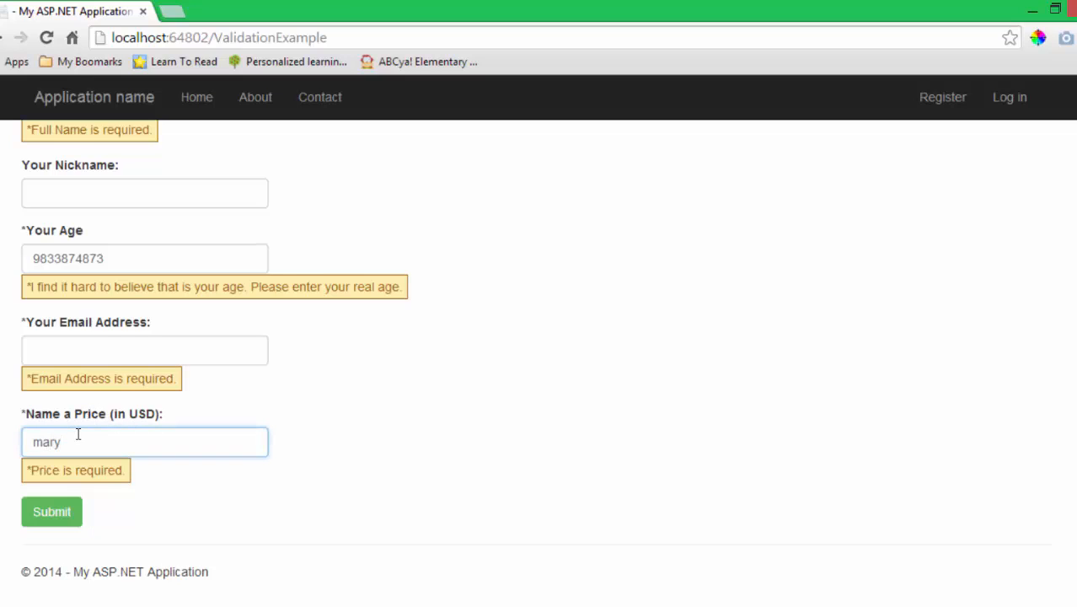
{"action": "left_click", "coordinate": [50, 512]}
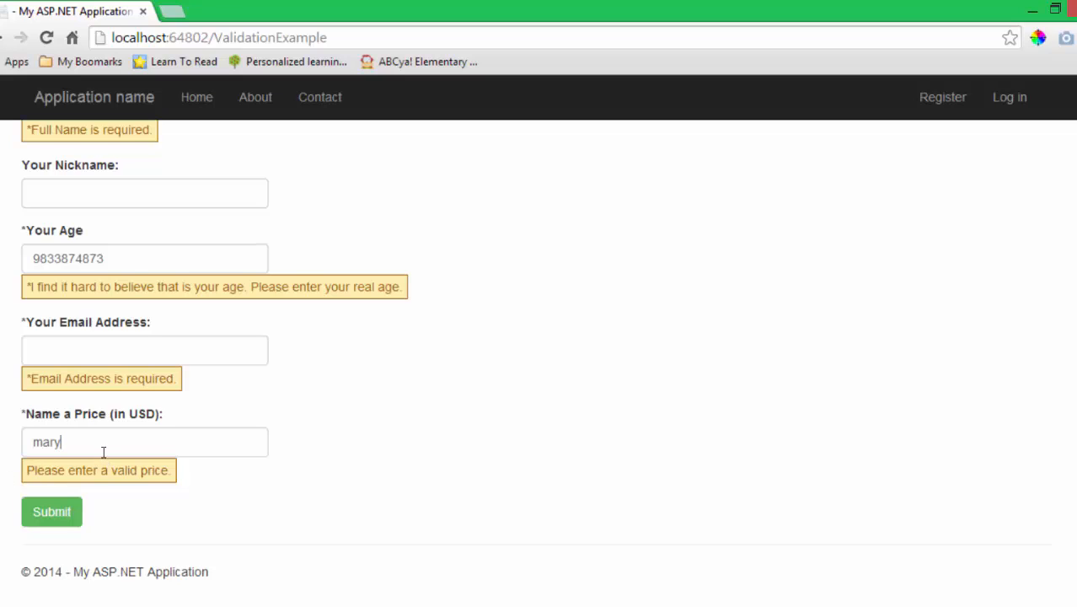
{"action": "type", "text": "4 %"}
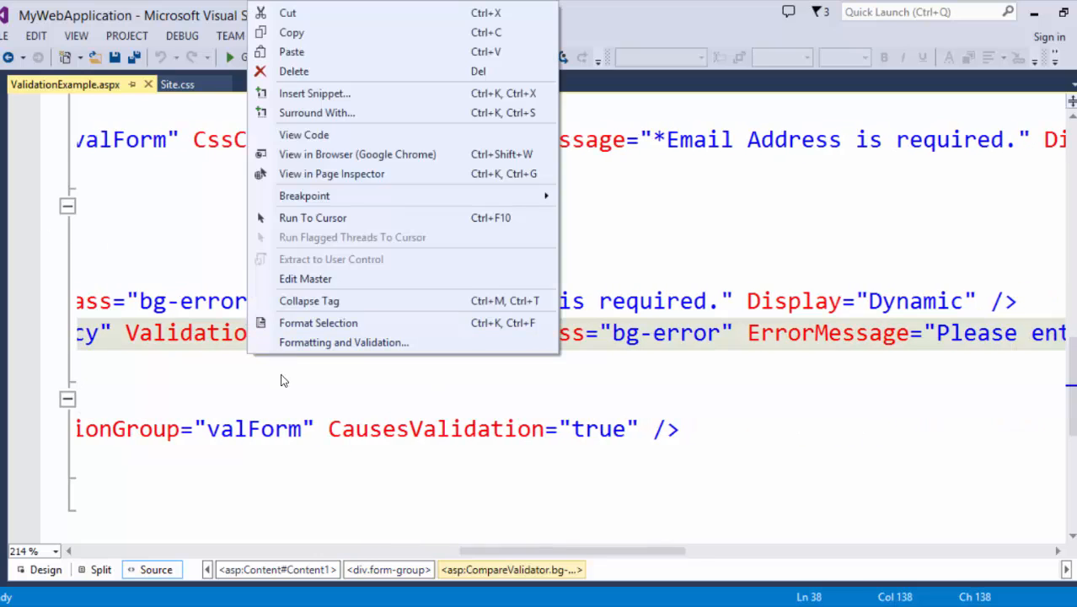
{"action": "mouse_move", "coordinate": [361, 135]}
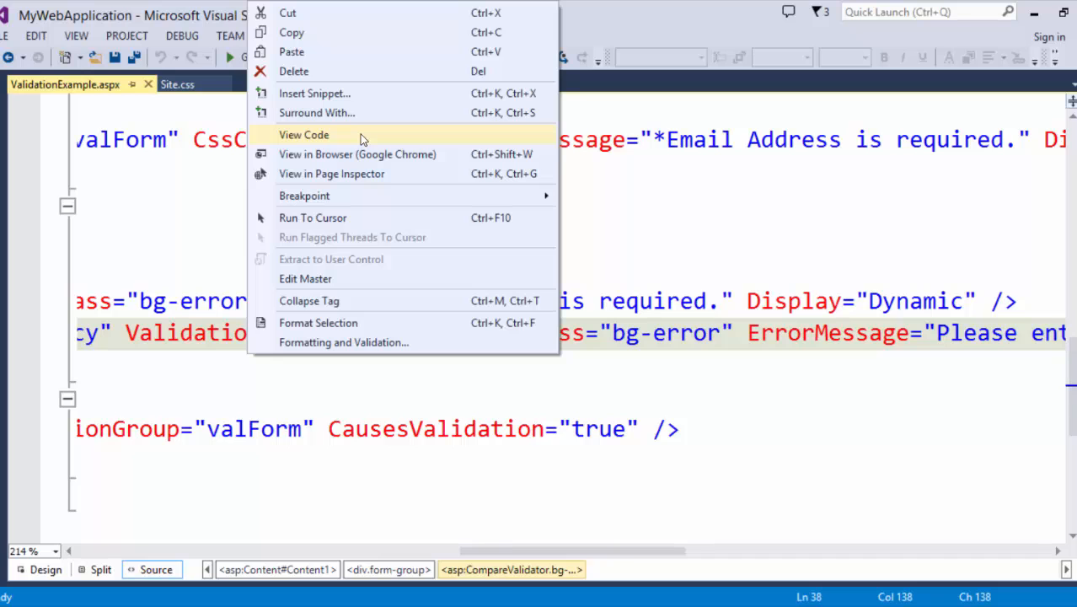
{"action": "left_click", "coordinate": [303, 134]}
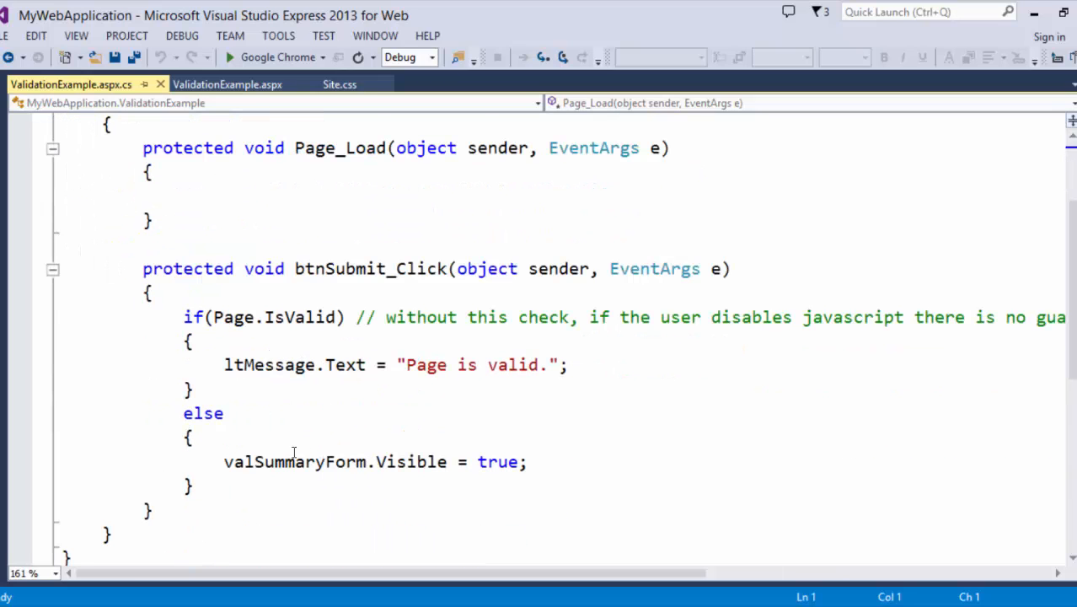
{"action": "mouse_move", "coordinate": [358, 461]}
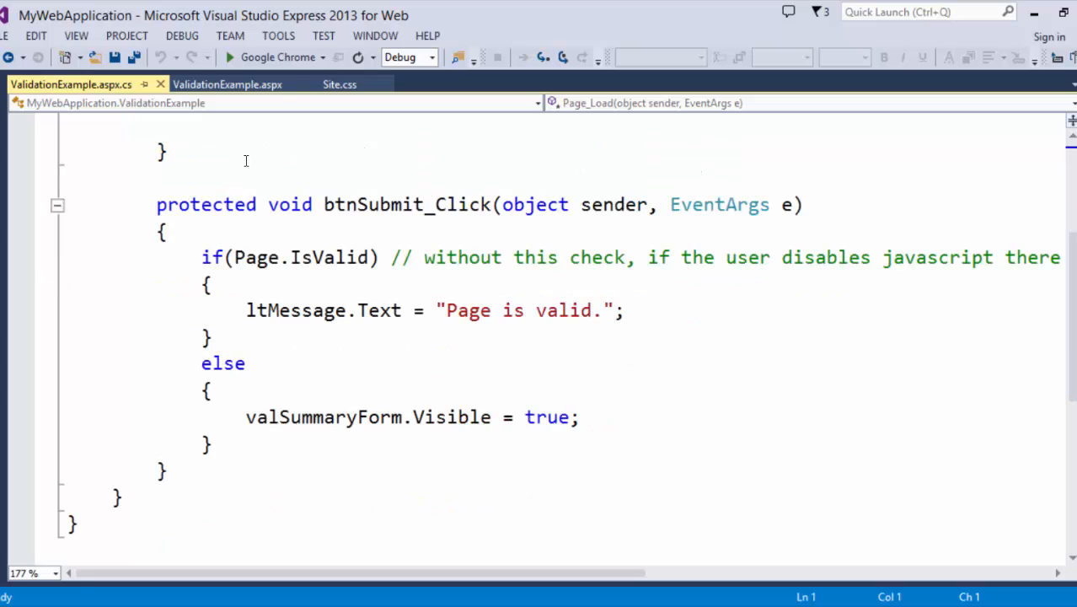
{"action": "double_click", "coordinate": [329, 256]}
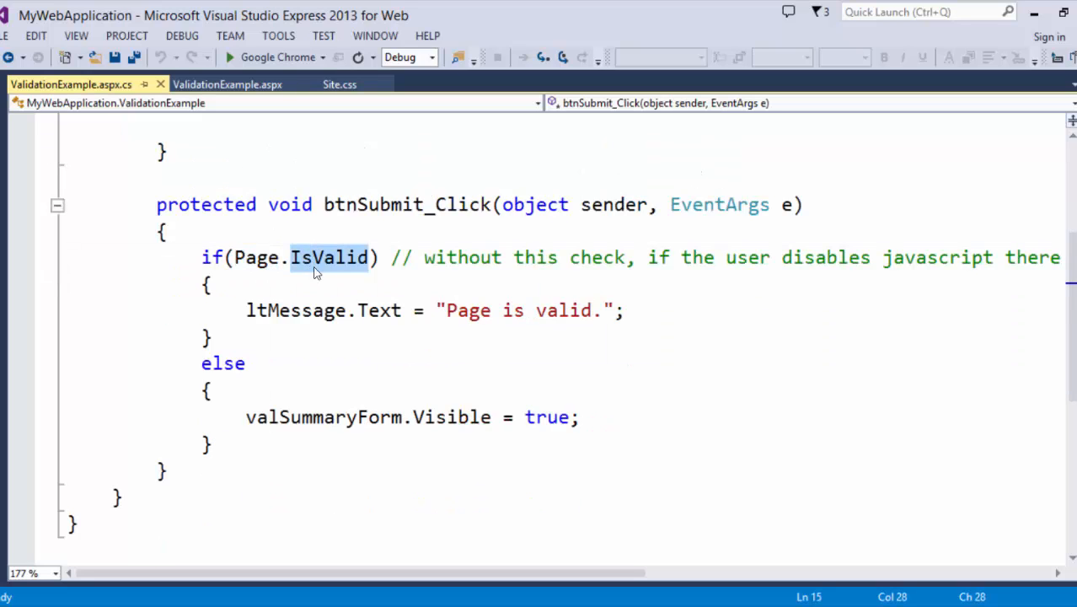
{"action": "mouse_move", "coordinate": [312, 514]}
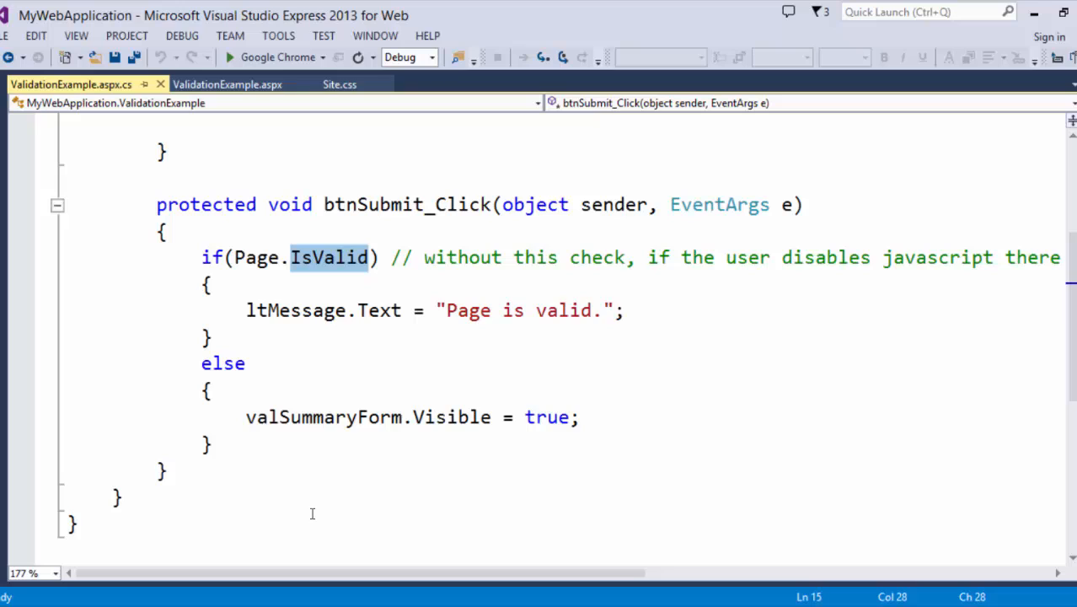
{"action": "mouse_move", "coordinate": [303, 514]}
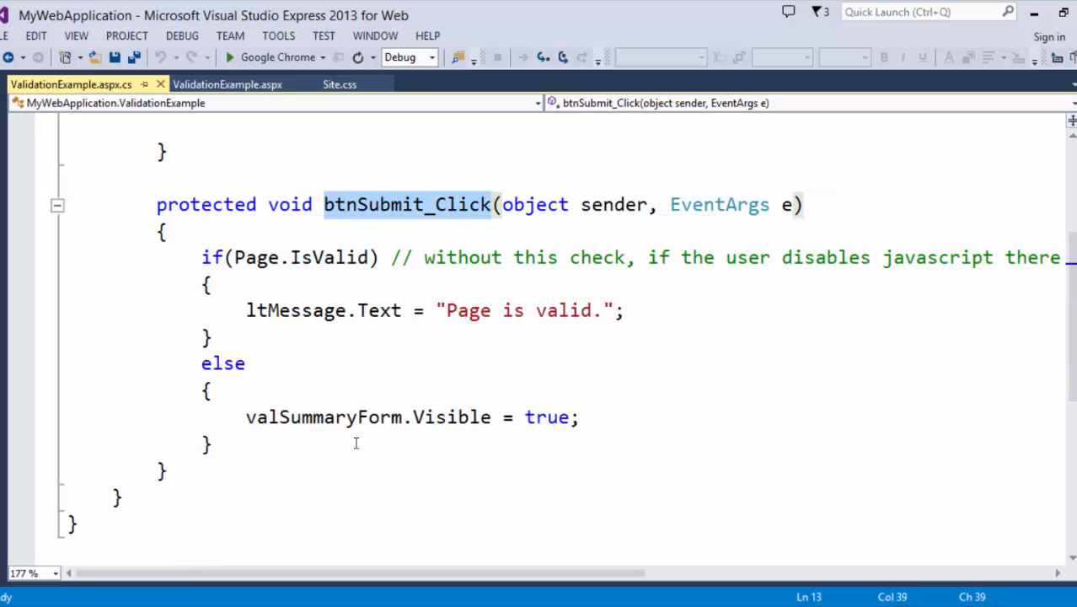
{"action": "mouse_move", "coordinate": [361, 475]}
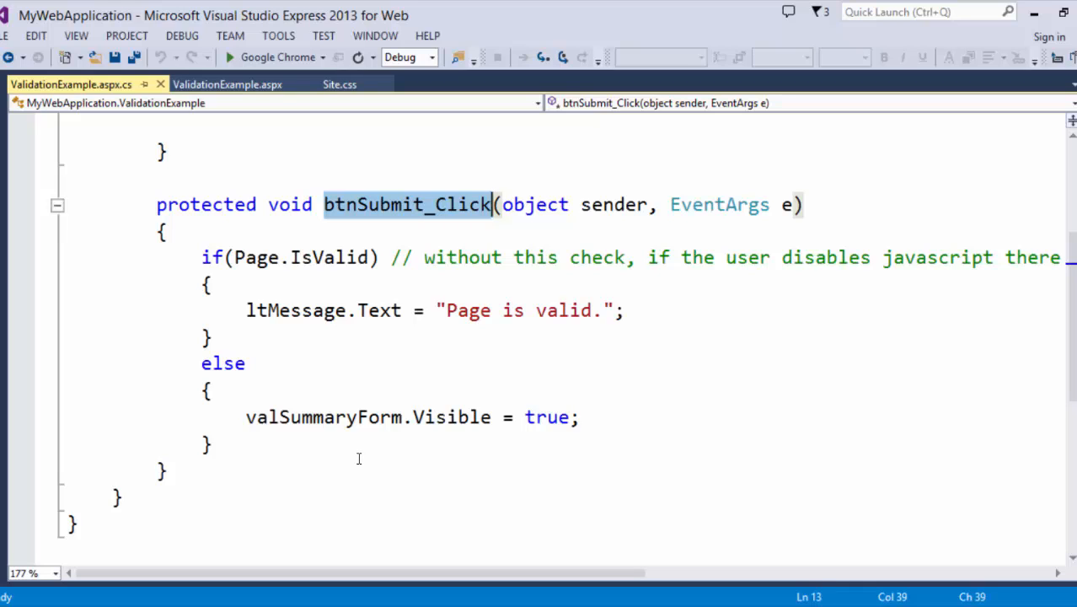
{"action": "mouse_move", "coordinate": [363, 451]}
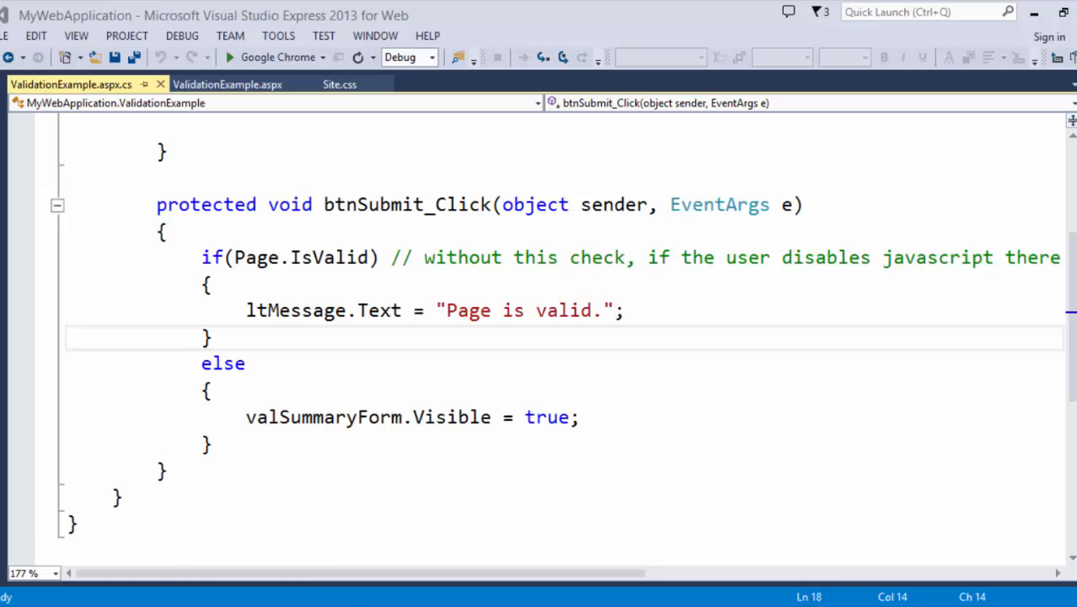
Bring up the running Validation Example page and reach its developer tools via Inspect element
{"action": "left_click", "coordinate": [253, 57]}
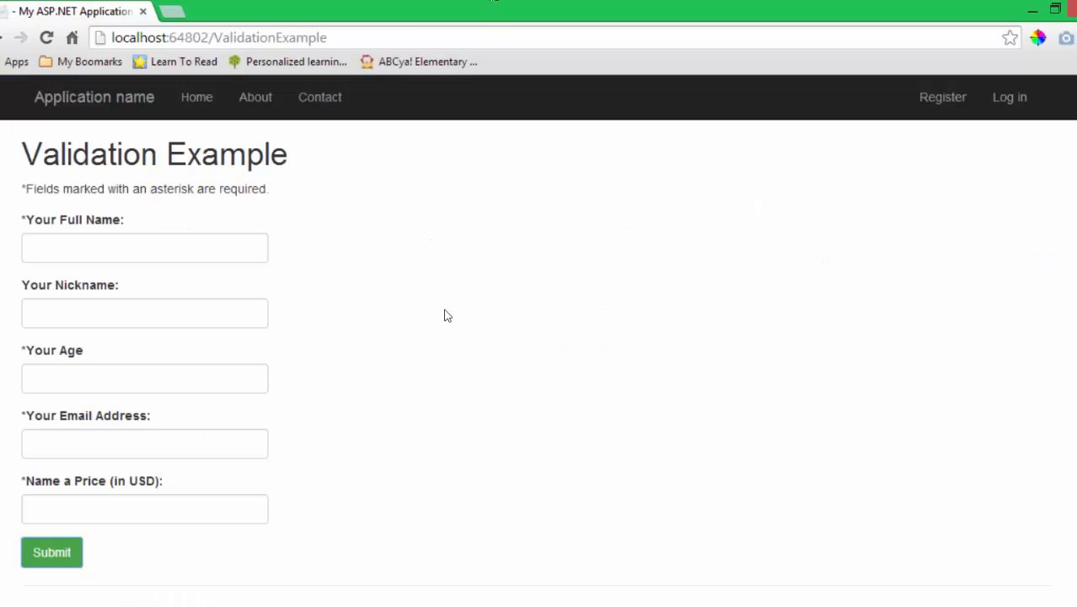
{"action": "scroll", "scroll_direction": "down", "scroll_amount": 3}
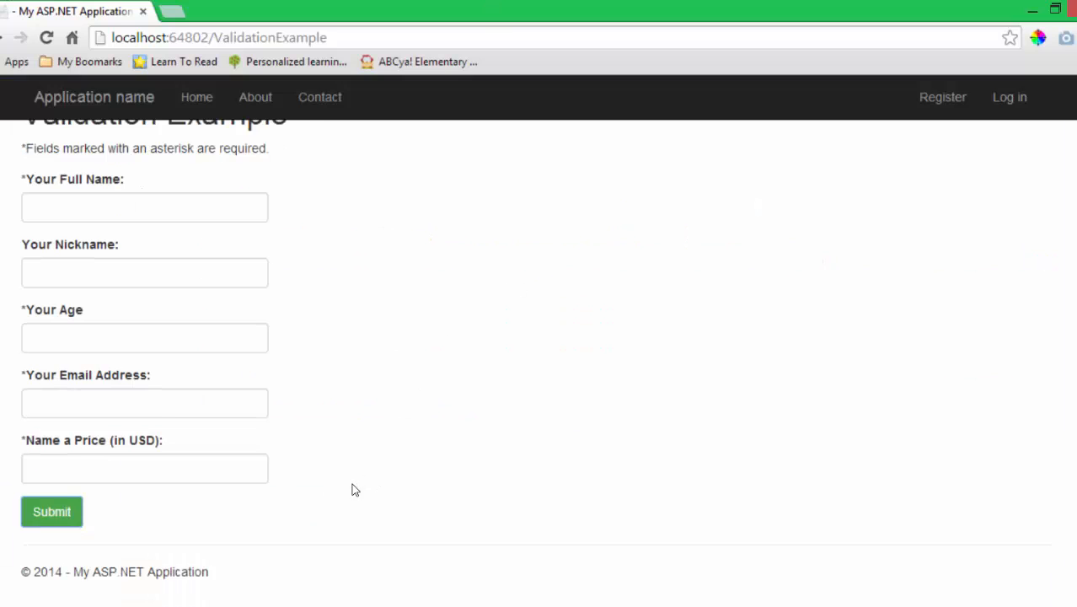
{"action": "left_click", "coordinate": [50, 512]}
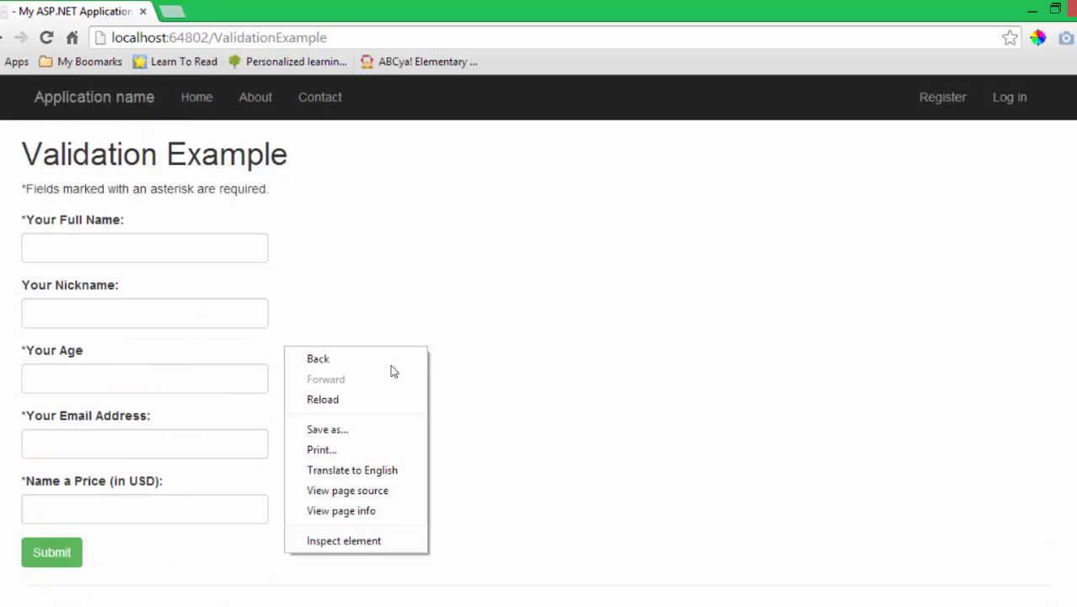
{"action": "left_click", "coordinate": [591, 386]}
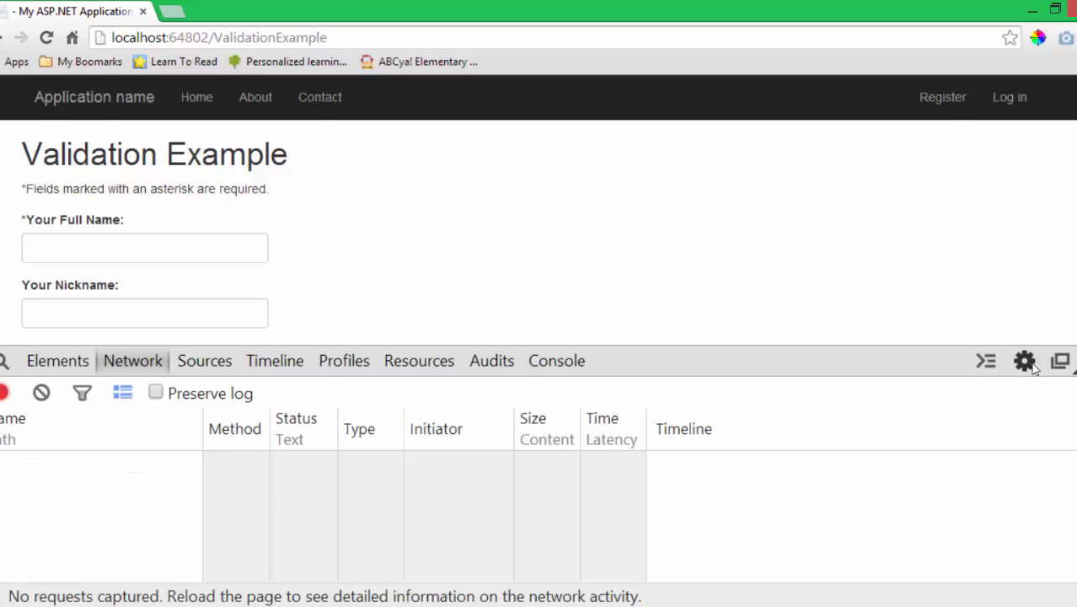
Tick Disable JavaScript in the DevTools settings and close the settings pane
{"action": "left_click", "coordinate": [1021, 361]}
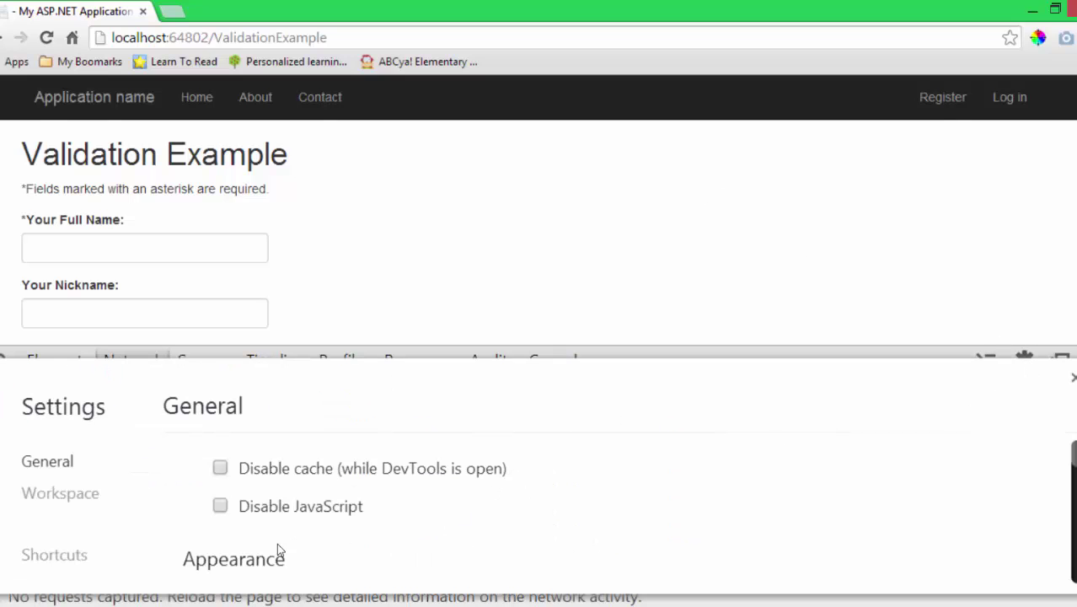
{"action": "left_click", "coordinate": [219, 506]}
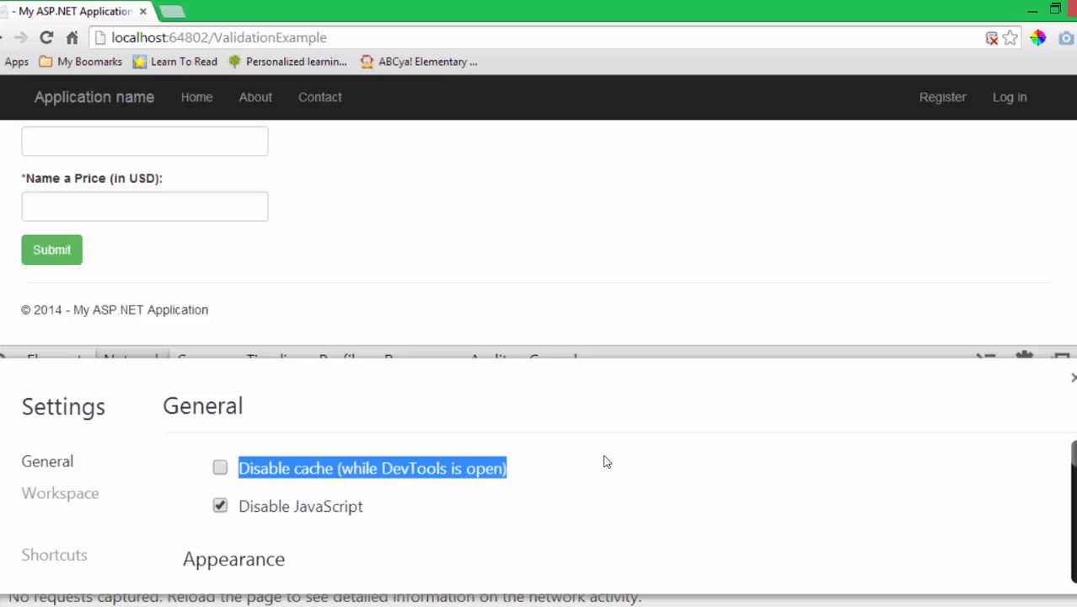
{"action": "left_click", "coordinate": [1025, 362]}
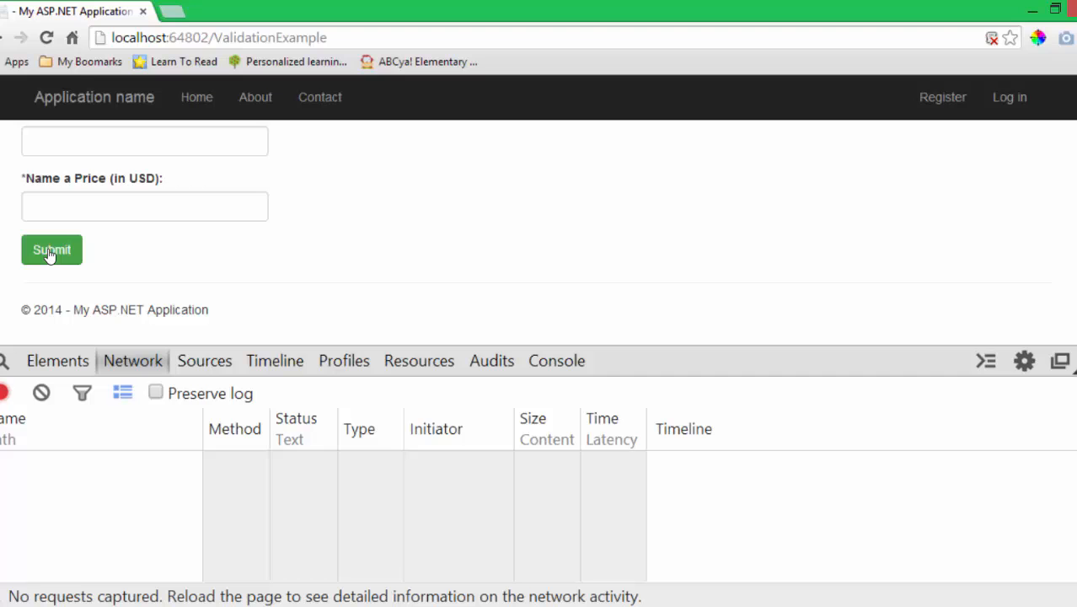
Post the empty form to the server without JavaScript and view the returned required-field error summary
{"action": "left_click", "coordinate": [50, 249]}
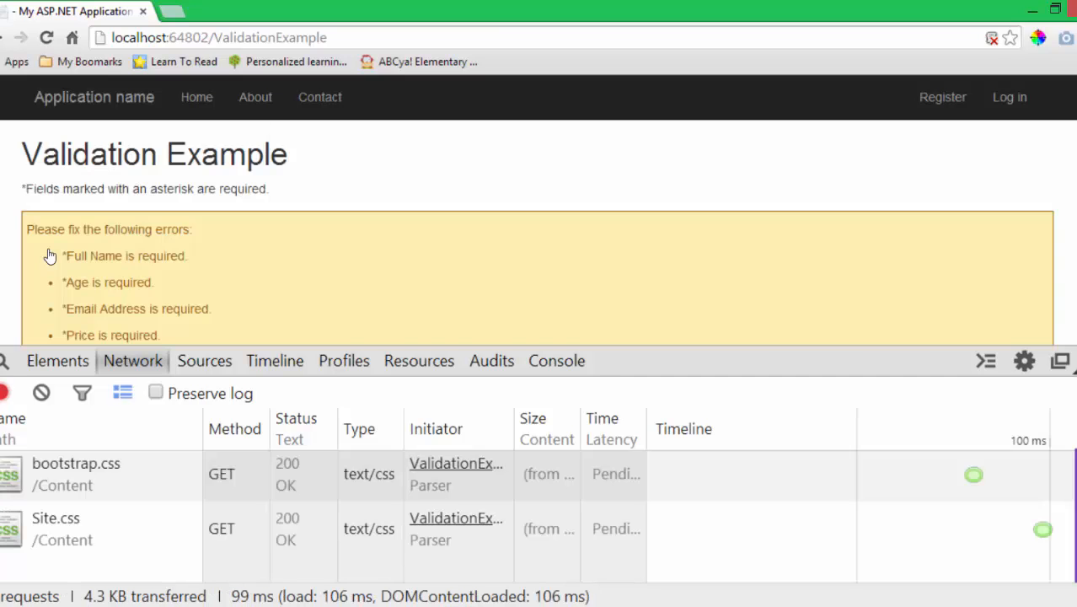
{"action": "mouse_move", "coordinate": [272, 317]}
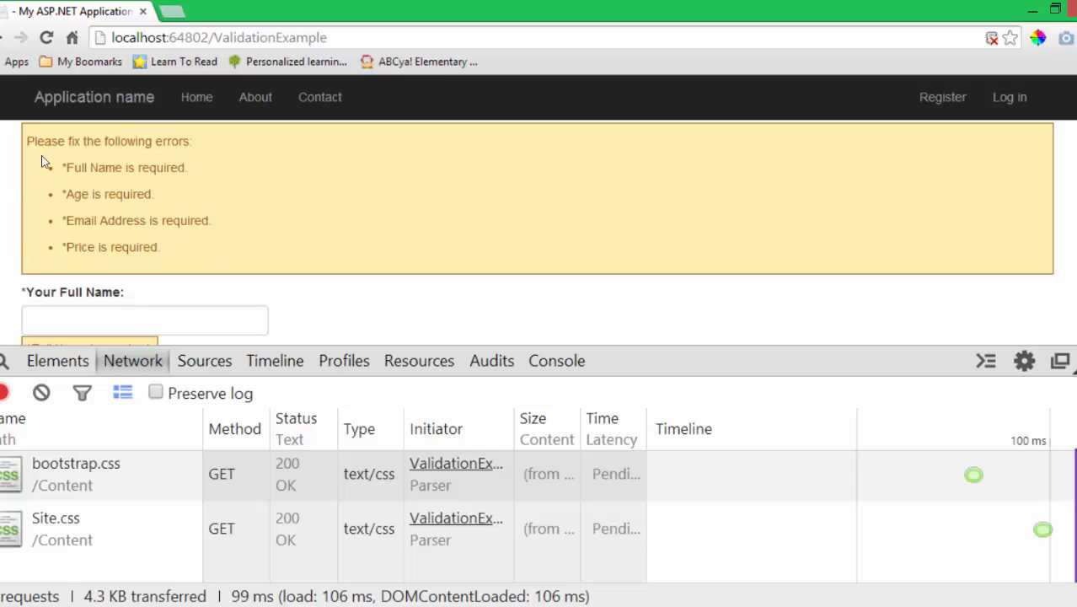
{"action": "mouse_move", "coordinate": [61, 145]}
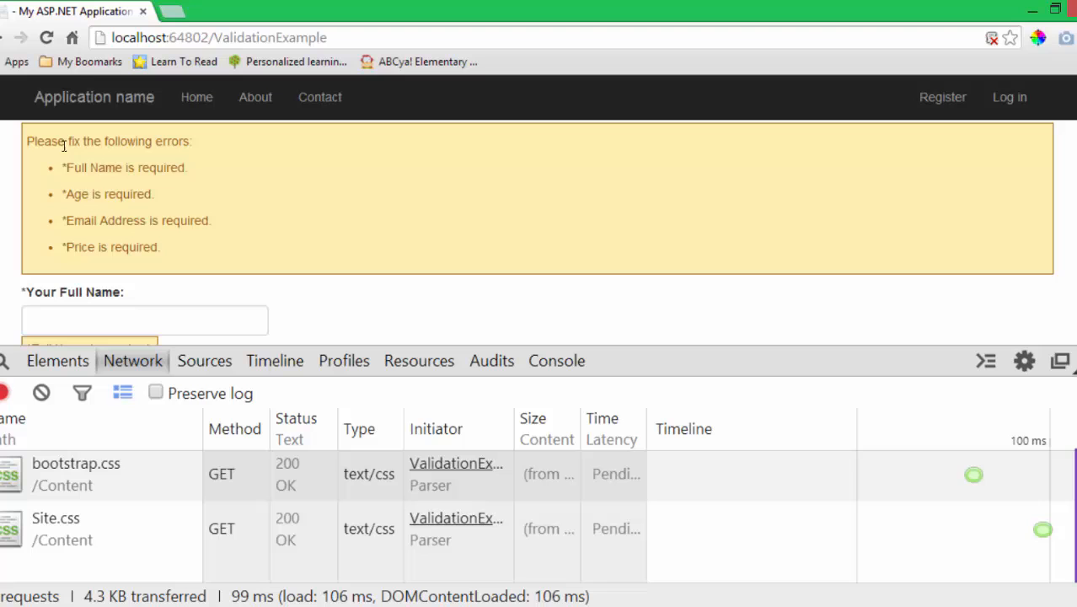
{"action": "scroll", "scroll_direction": "down", "scroll_amount": 3}
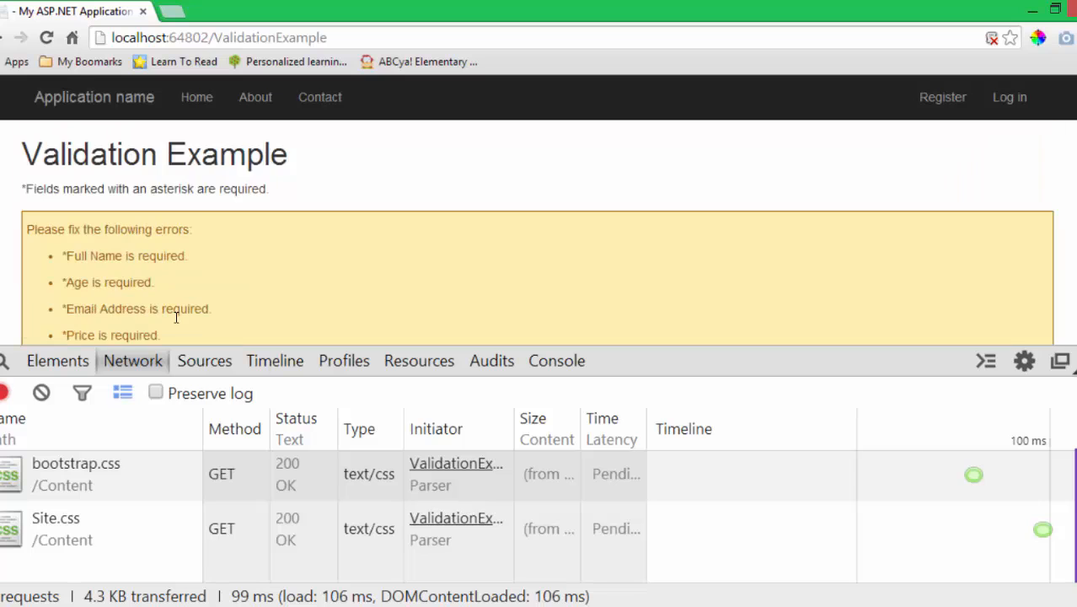
{"action": "scroll", "scroll_direction": "down", "scroll_amount": 3}
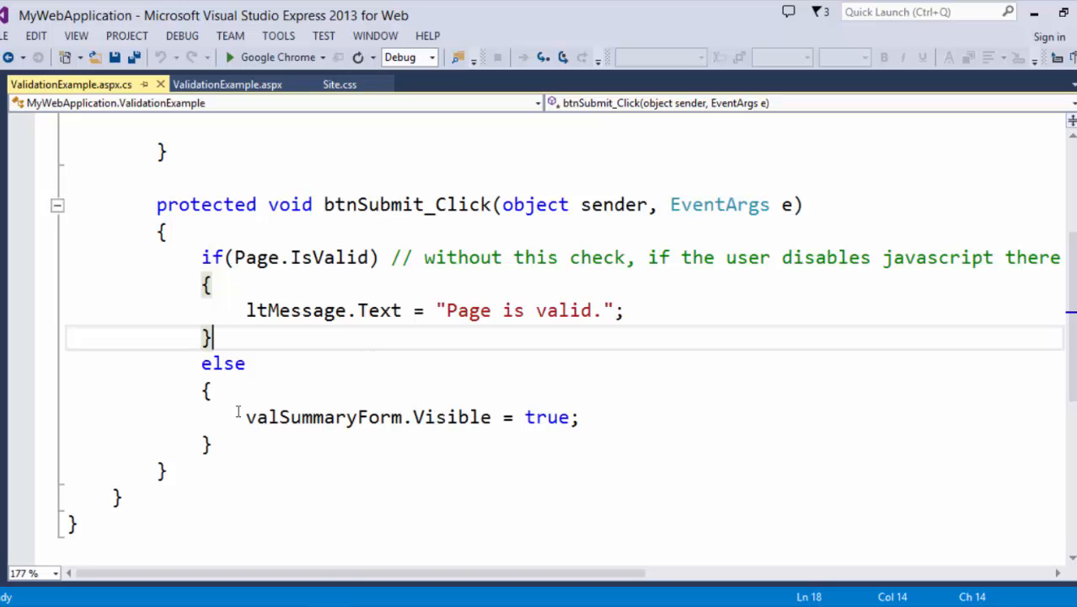
{"action": "double_click", "coordinate": [324, 418]}
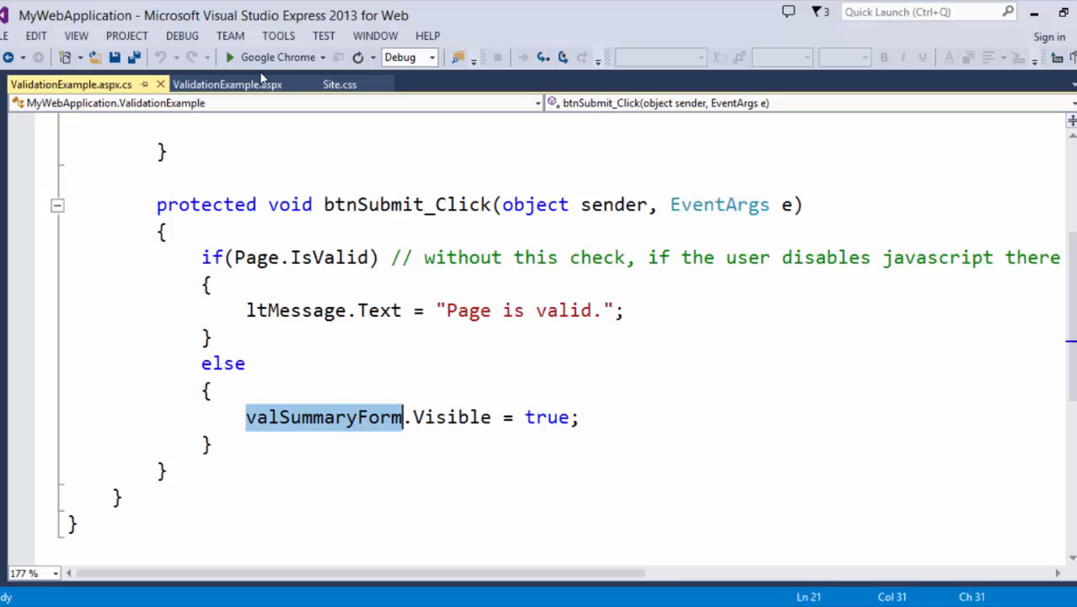
{"action": "left_click", "coordinate": [226, 84]}
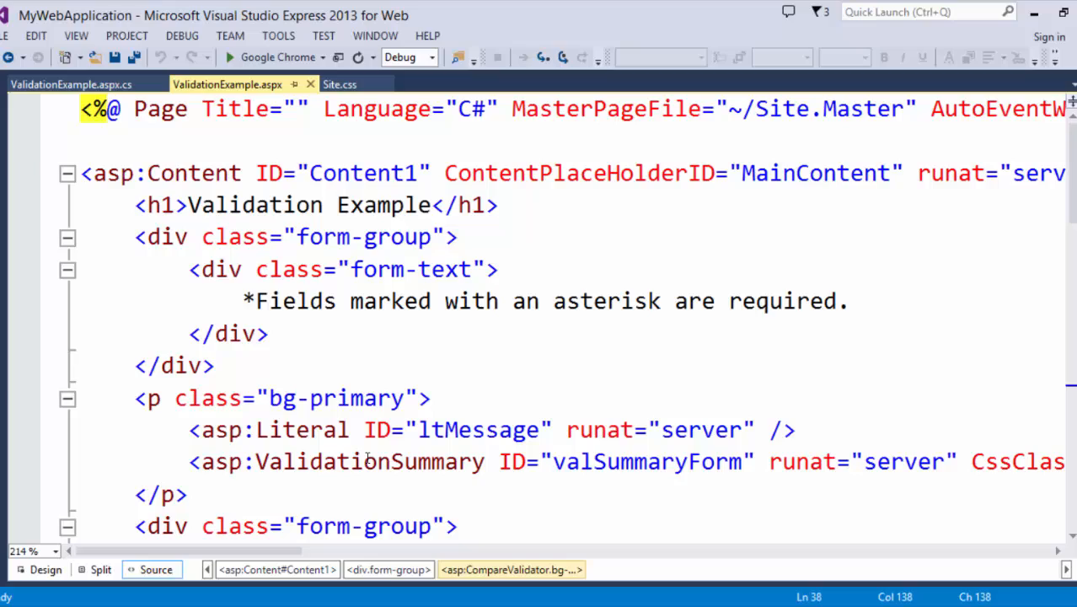
{"action": "double_click", "coordinate": [648, 461]}
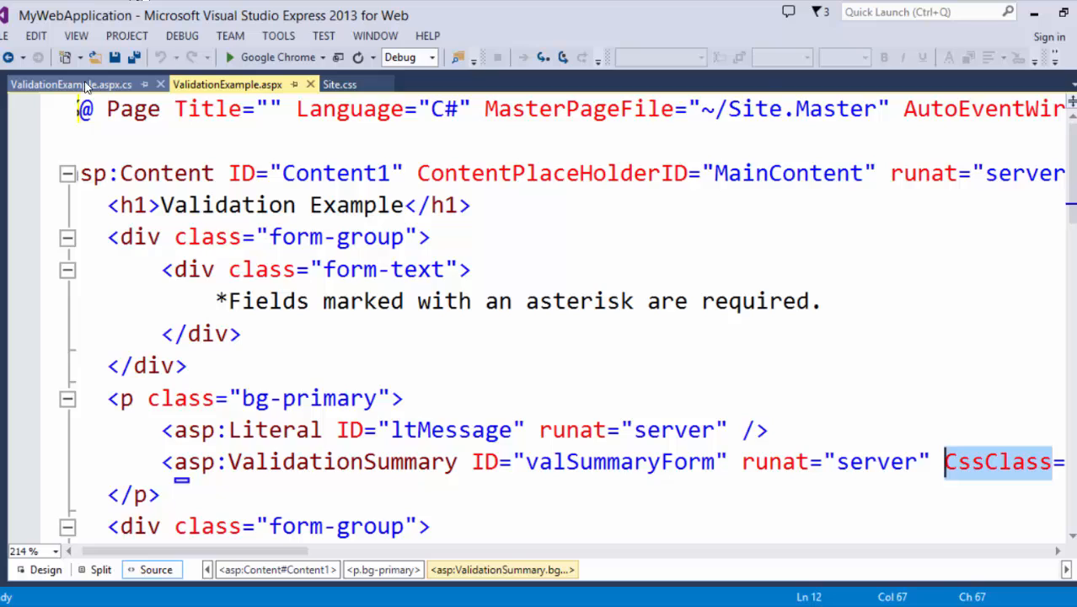
{"action": "left_click", "coordinate": [70, 84]}
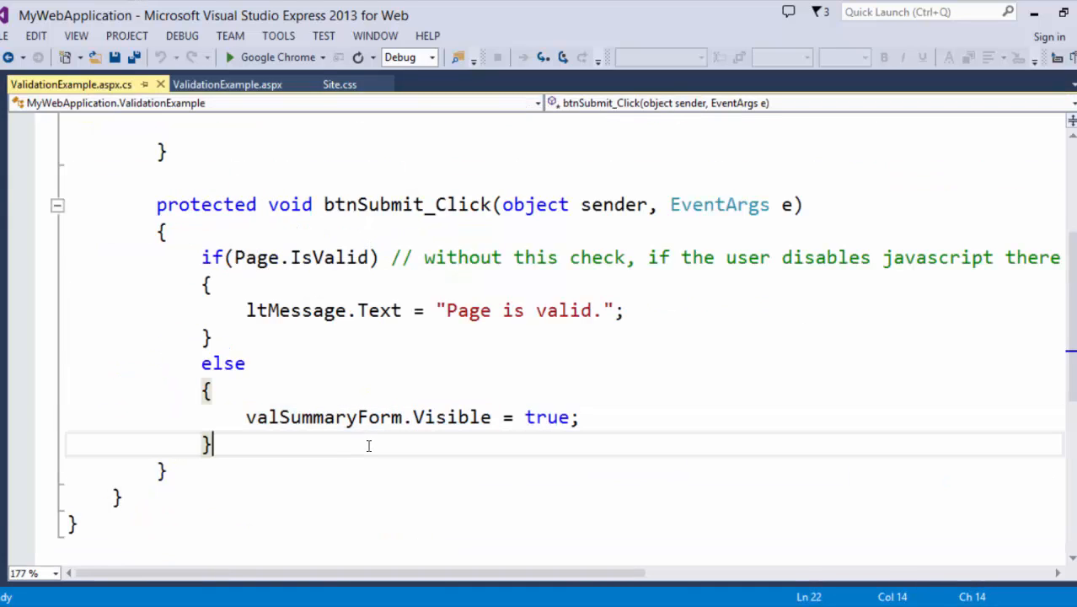
{"action": "double_click", "coordinate": [329, 256]}
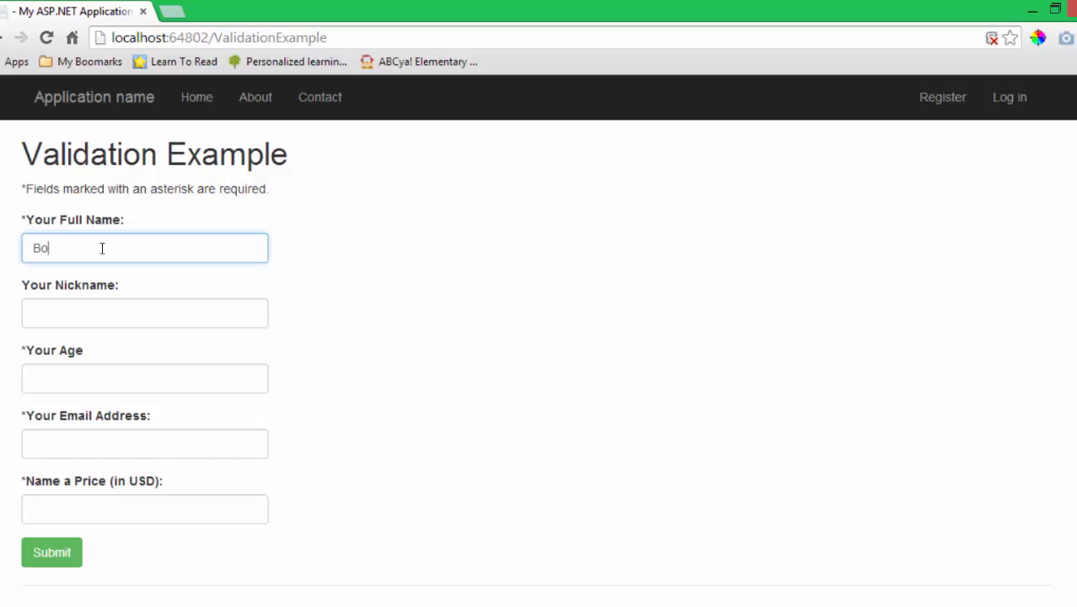
Fill in name Bob Barker, nickname and email, then price 88.9898 to complete the valid form
{"action": "type", "text": "Barkey"}
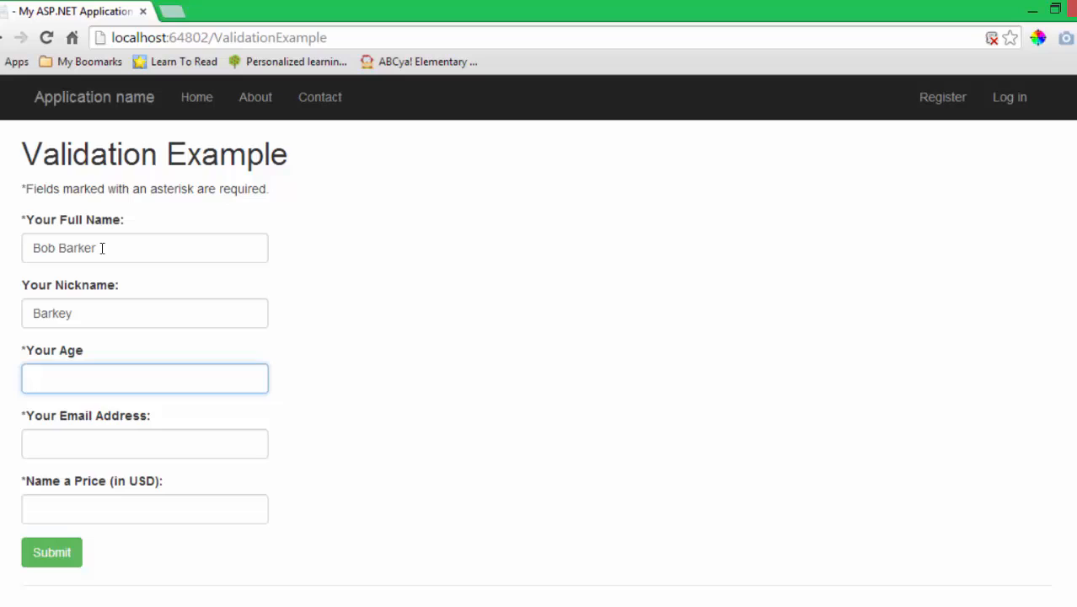
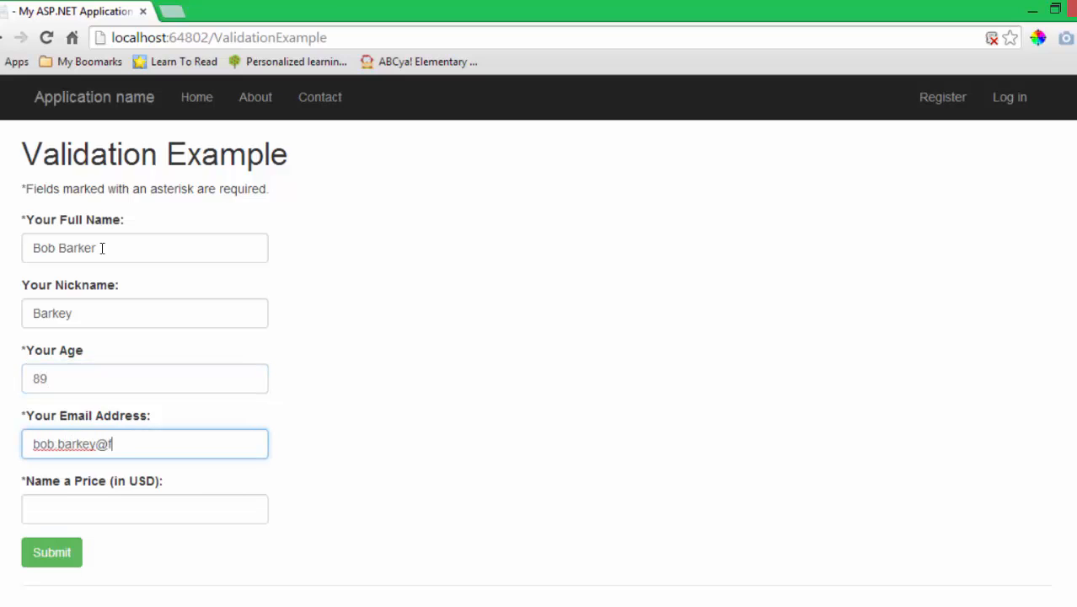
{"action": "left_click", "coordinate": [143, 509]}
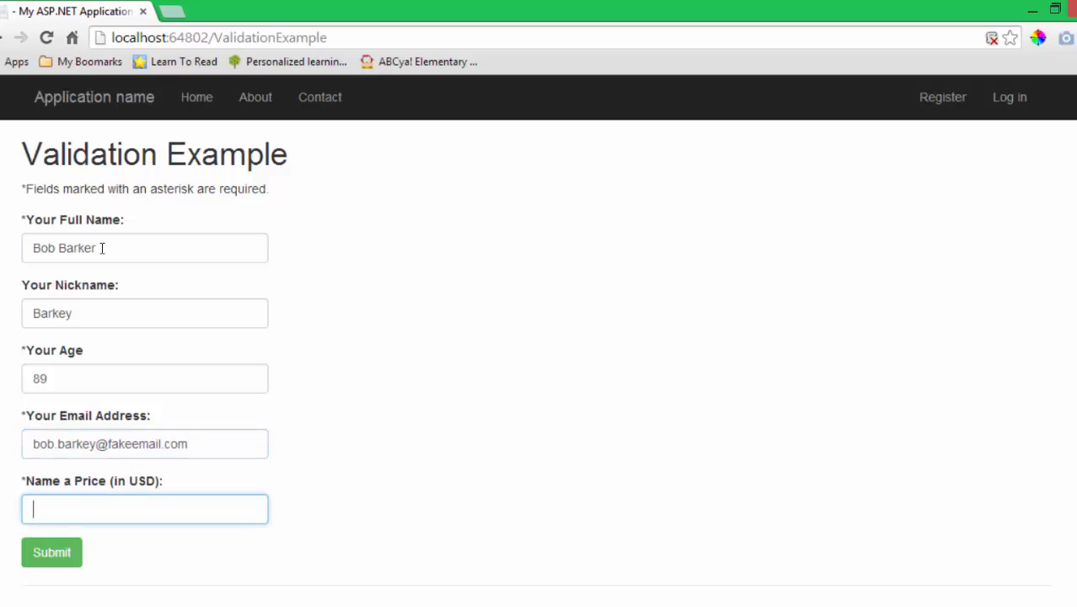
{"action": "type", "text": "88.9898"}
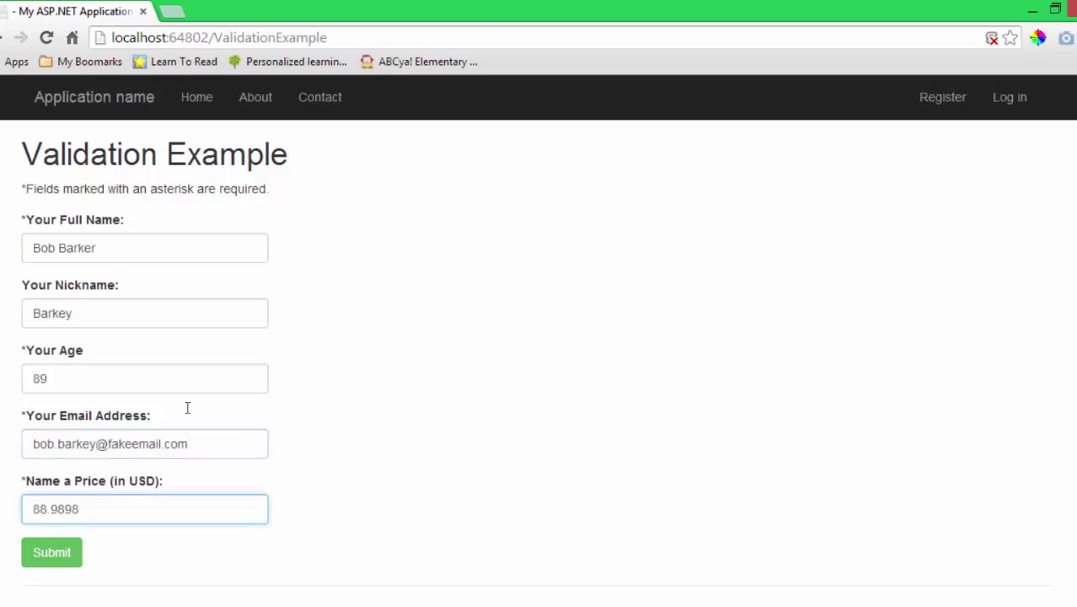